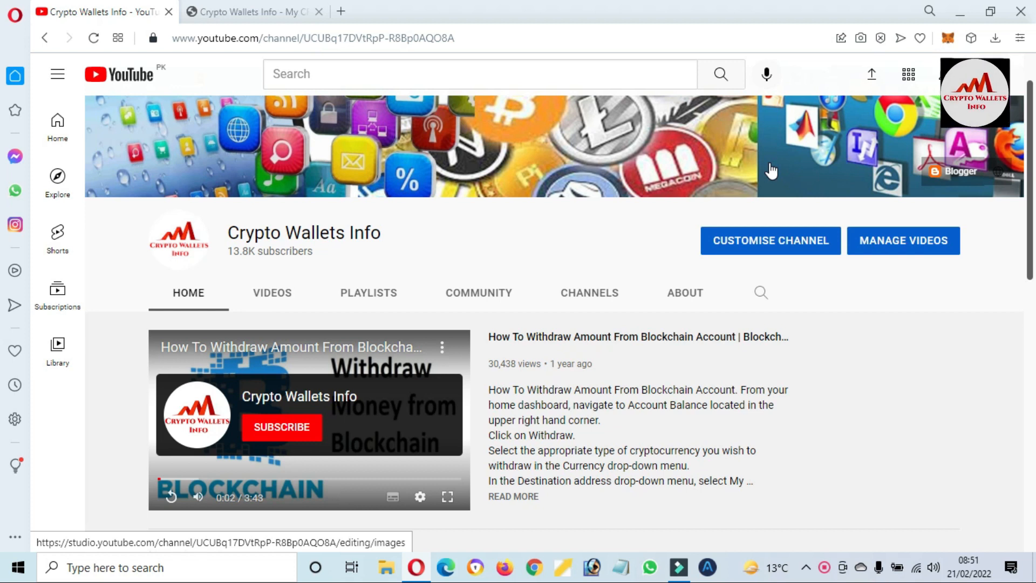
# Step: Select the Crypto Wallets Info channel name and switch to the cryptowalletsinfo.com tab
pyautogui.doubleClick(304, 232)
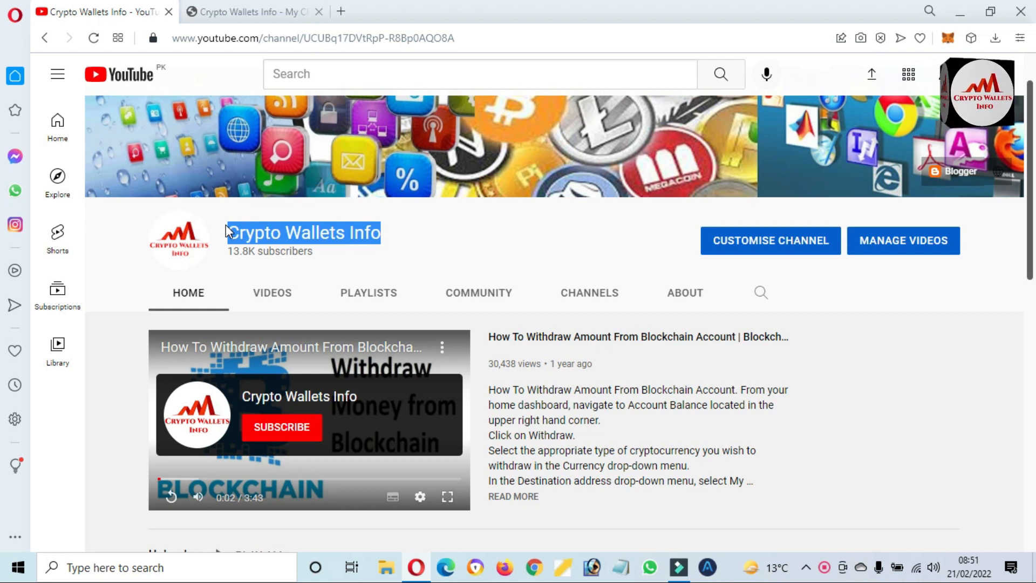
pyautogui.click(251, 11)
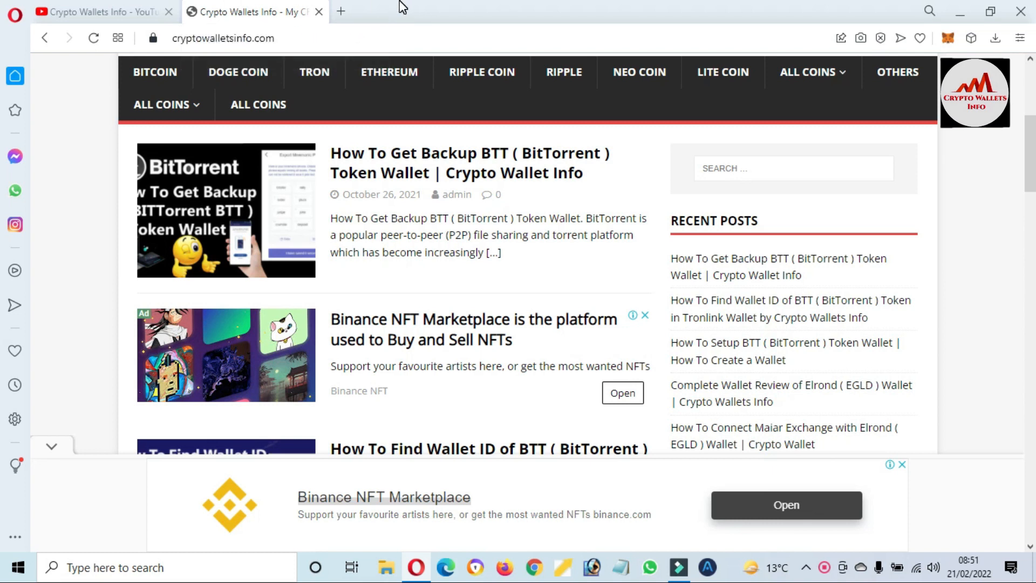
# Step: Open coinmarketcap.com in a new Opera tab
pyautogui.click(341, 11)
pyautogui.write('coinmarketcap.com')
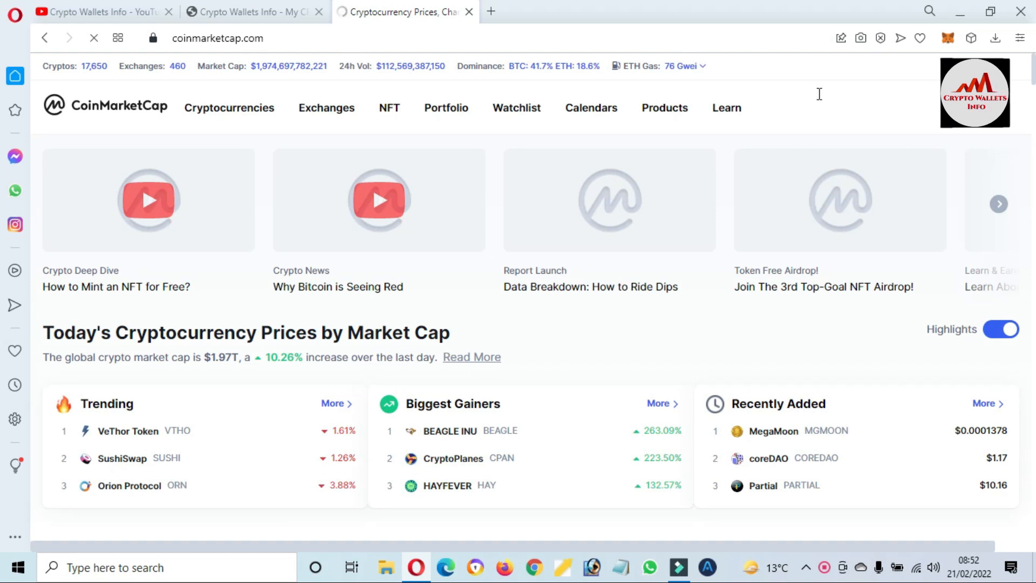
# Step: Scroll the price table down to Gala (GALA) at rank 54 and highlight its row
pyautogui.scroll(-3)
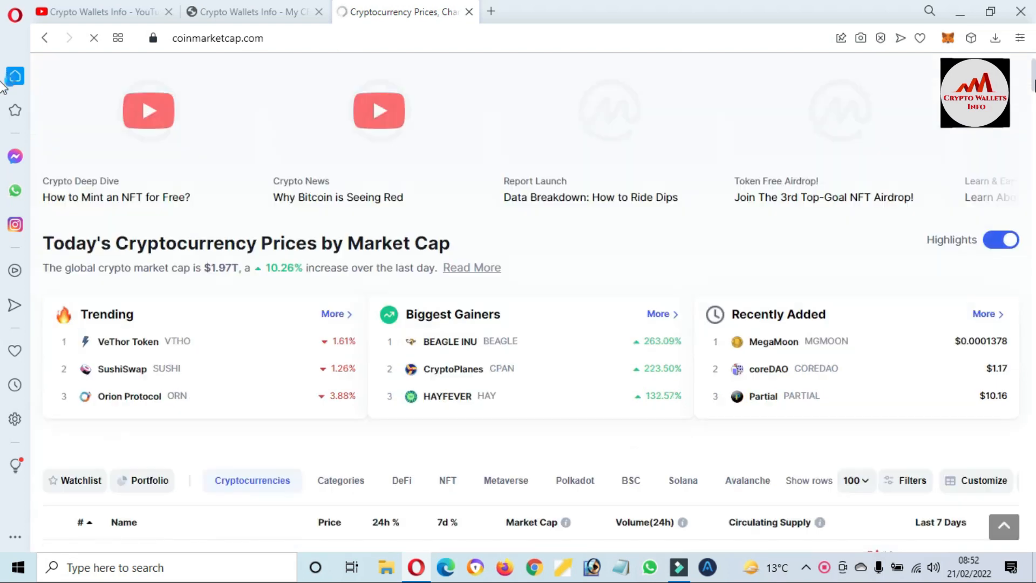
pyautogui.scroll(-3)
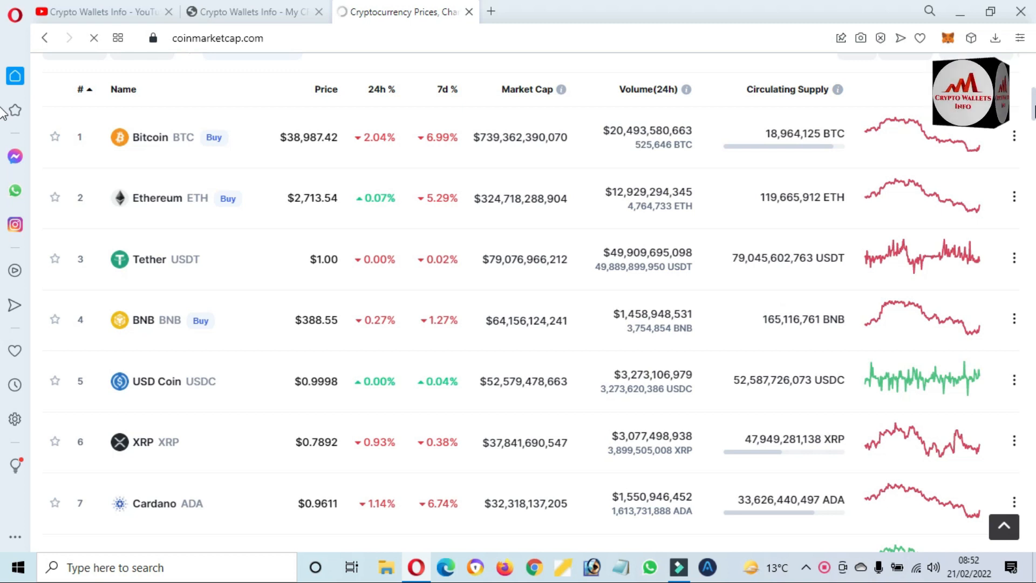
pyautogui.scroll(-3)
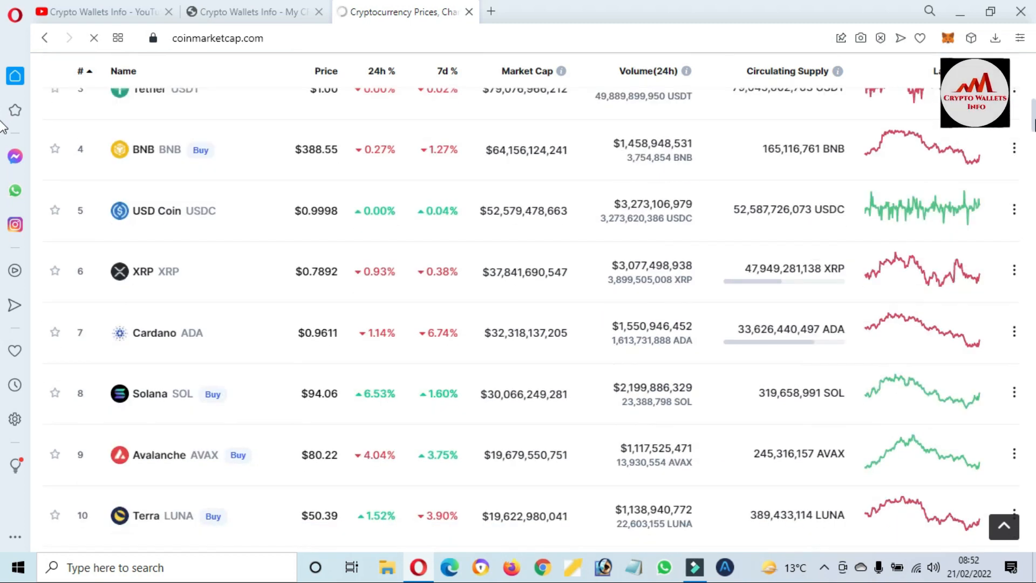
pyautogui.scroll(-3)
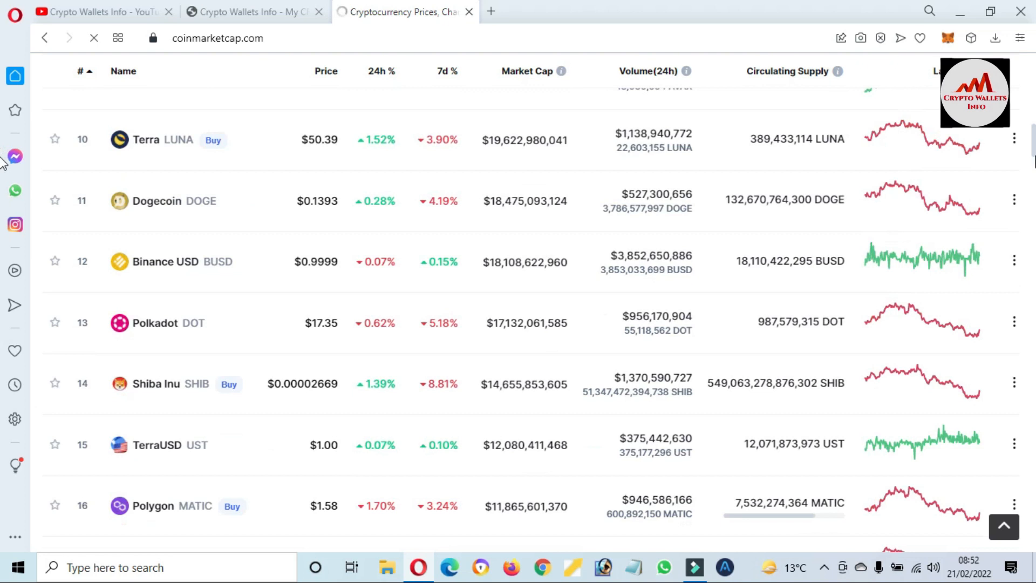
pyautogui.scroll(-3)
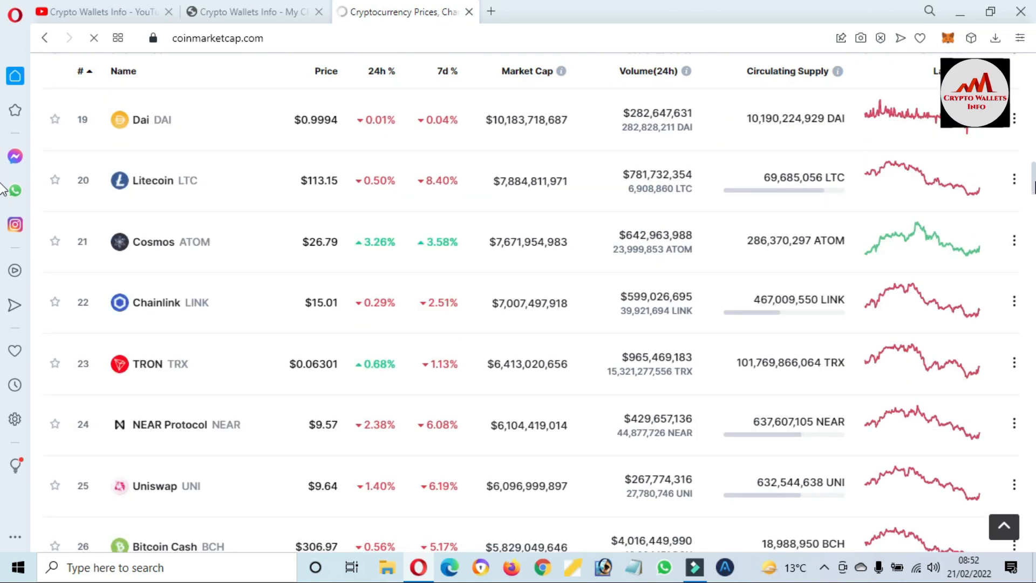
pyautogui.scroll(-3)
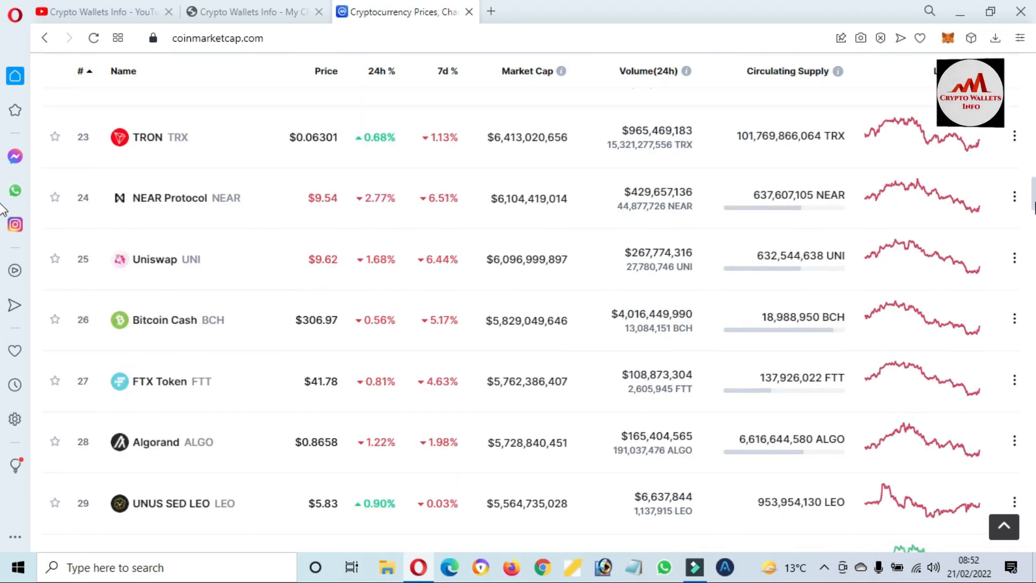
pyautogui.scroll(-3)
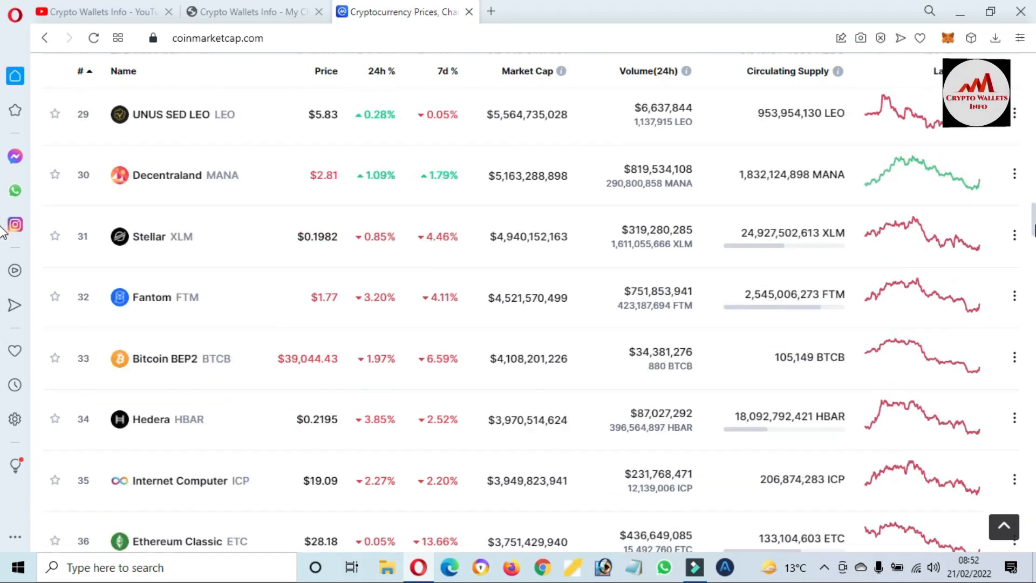
pyautogui.scroll(-3)
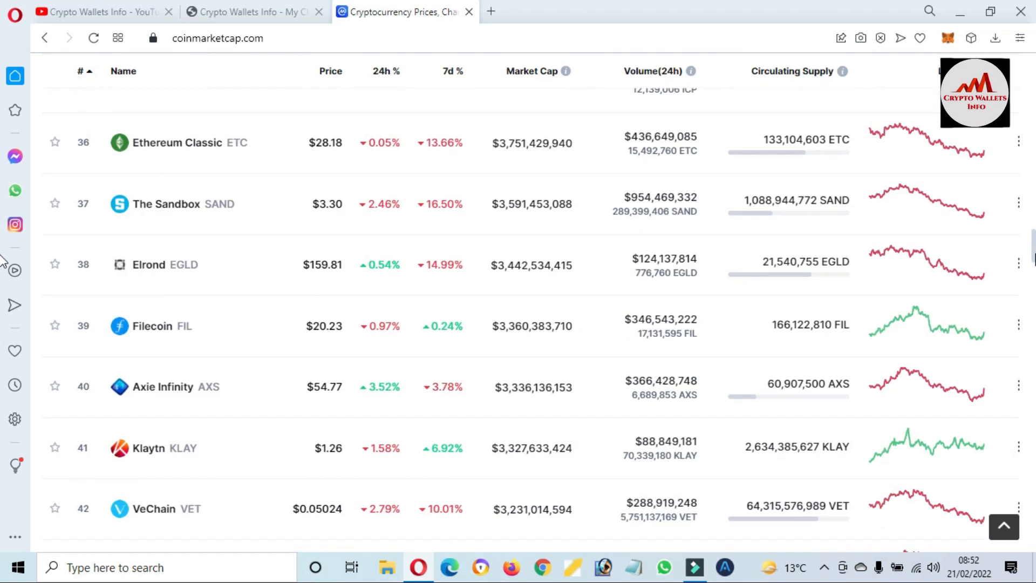
pyautogui.scroll(-3)
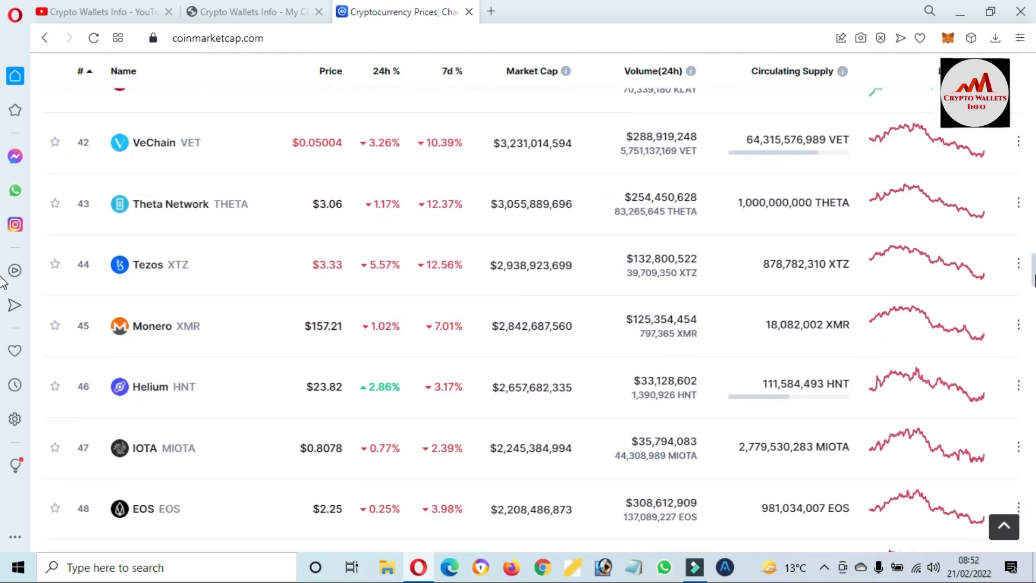
pyautogui.scroll(-3)
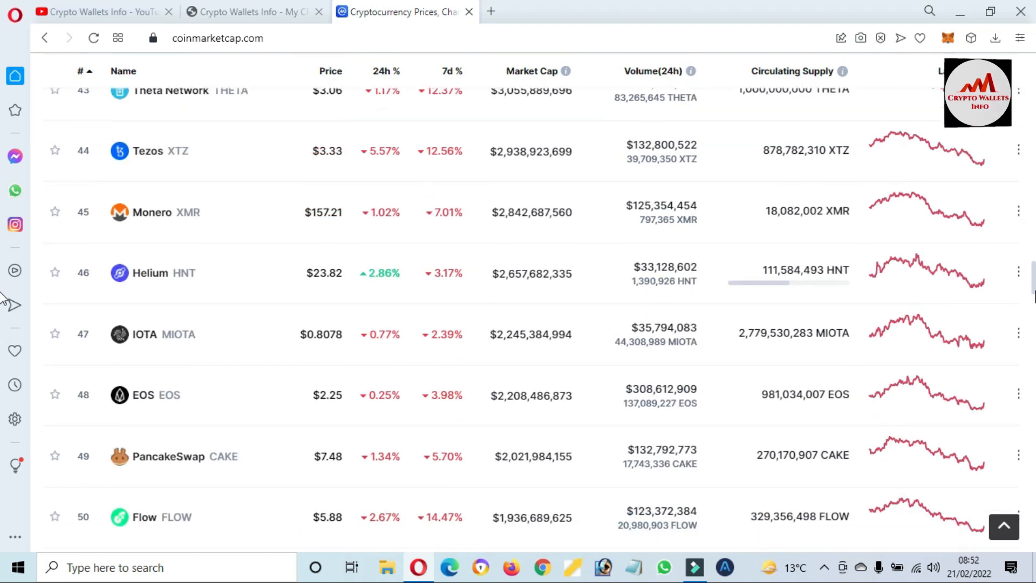
pyautogui.scroll(-3)
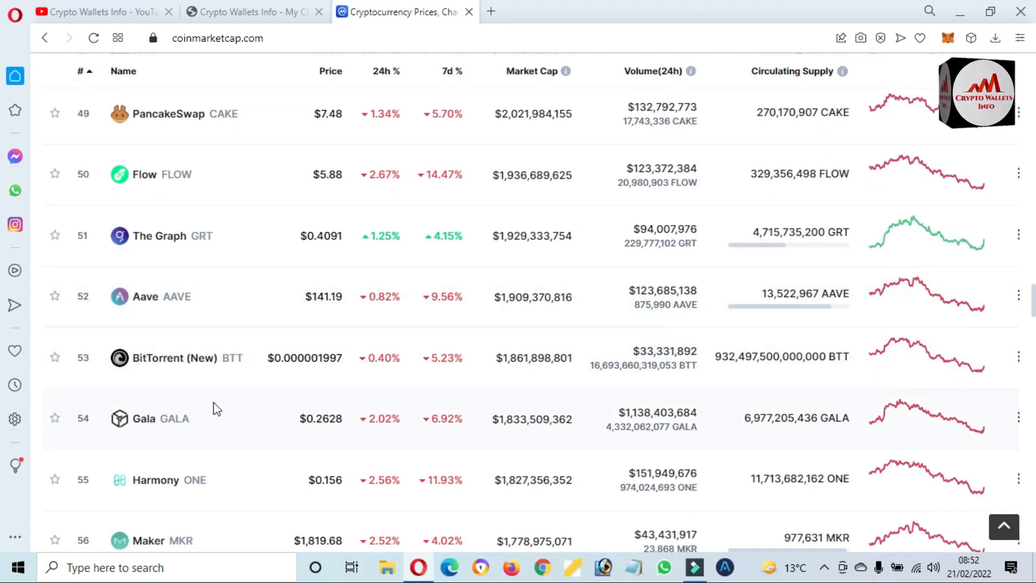
pyautogui.doubleClick(159, 418)
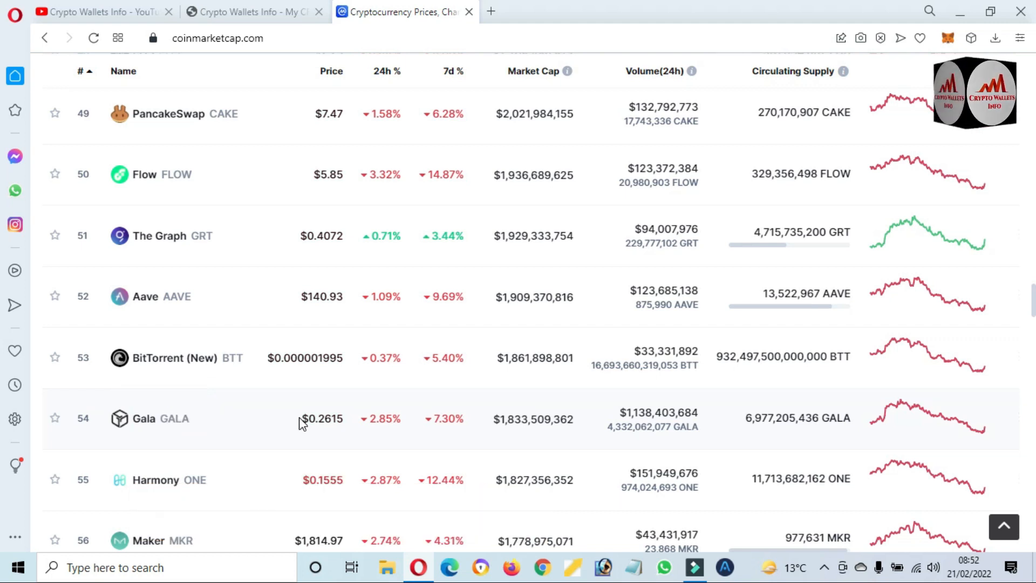
pyautogui.moveTo(371, 423)
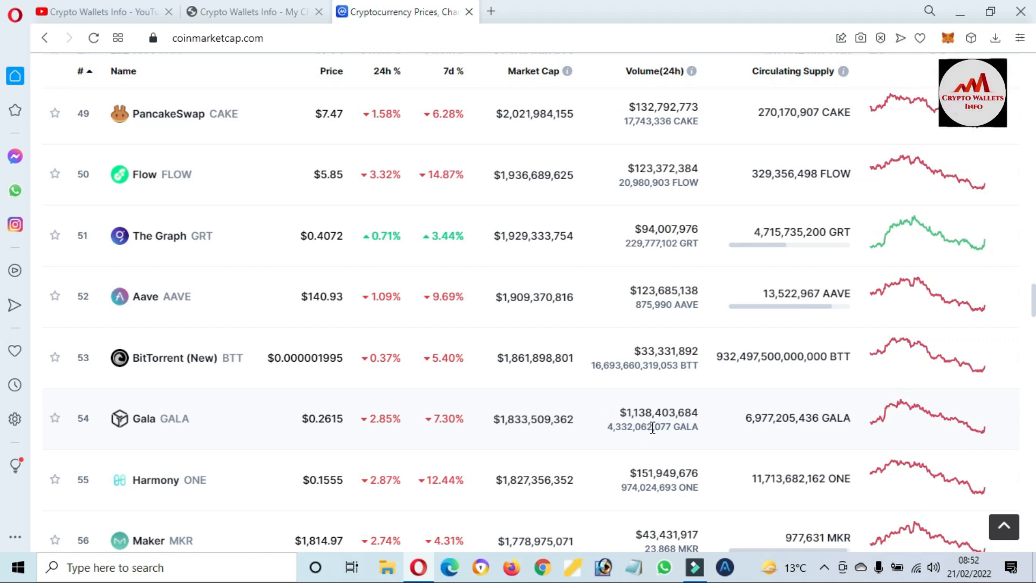
# Step: Open Gala's $0.2616 detail page and scroll down to the Gala to USD chart
pyautogui.click(144, 418)
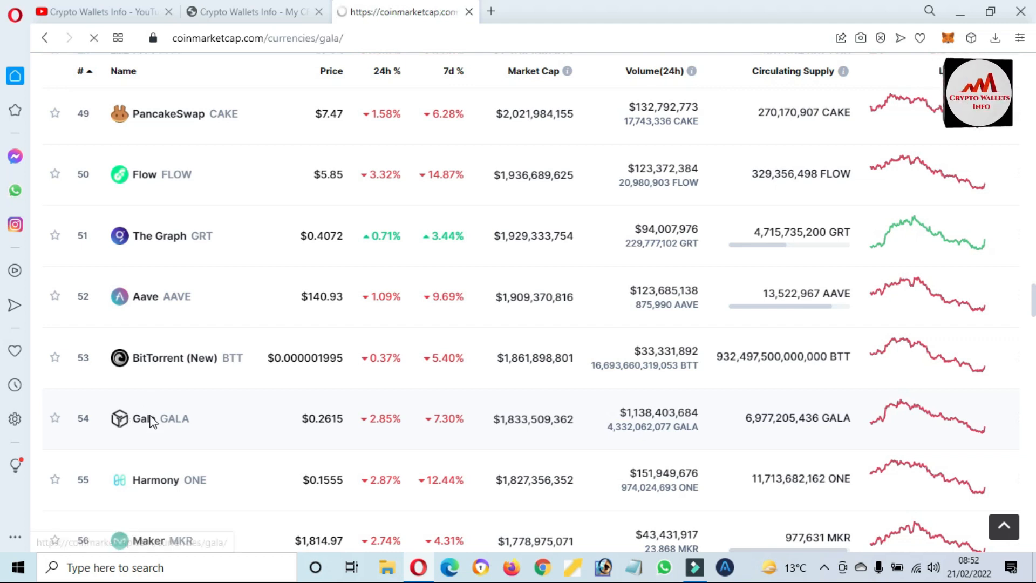
pyautogui.click(146, 419)
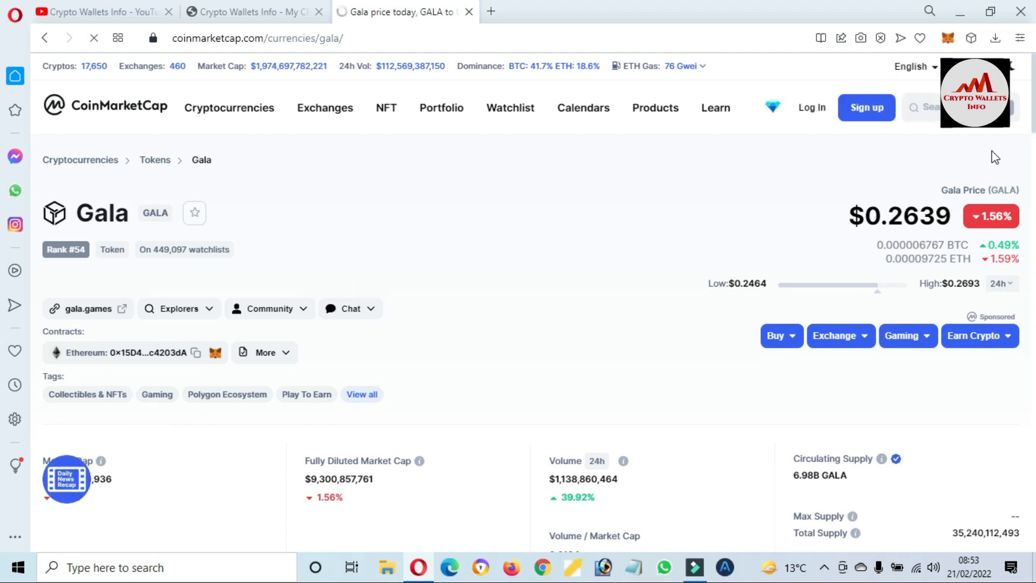
pyautogui.scroll(-3)
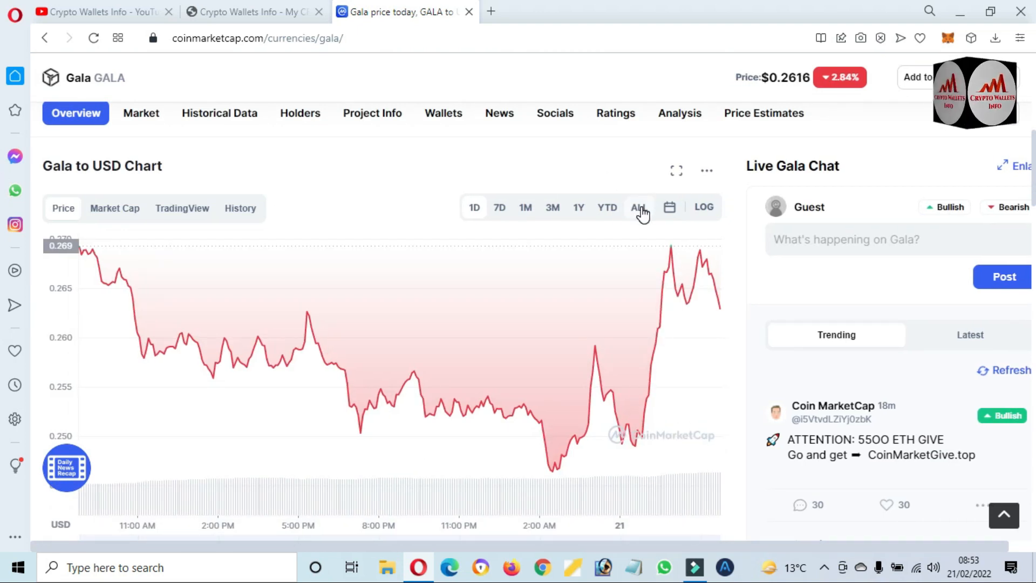
# Step: Set the Gala to USD chart to the ALL range, spanning 2021 to 2022
pyautogui.click(639, 207)
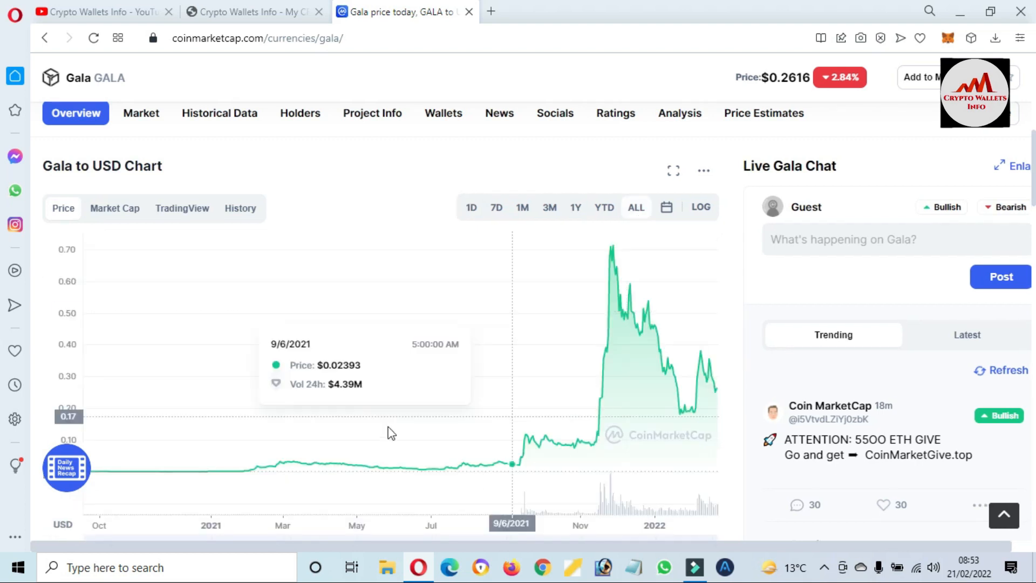
pyautogui.moveTo(91, 423)
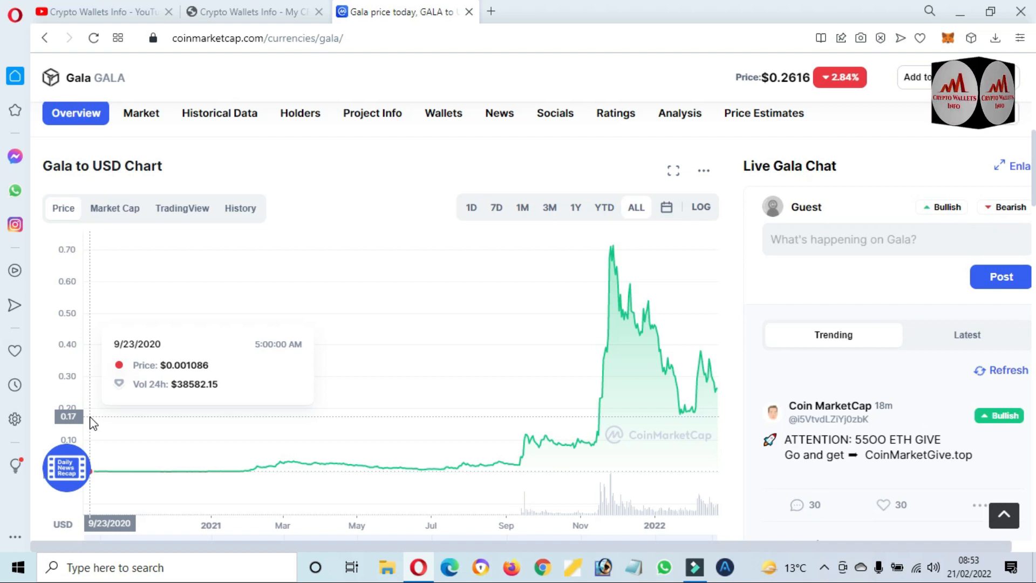
pyautogui.moveTo(89, 423)
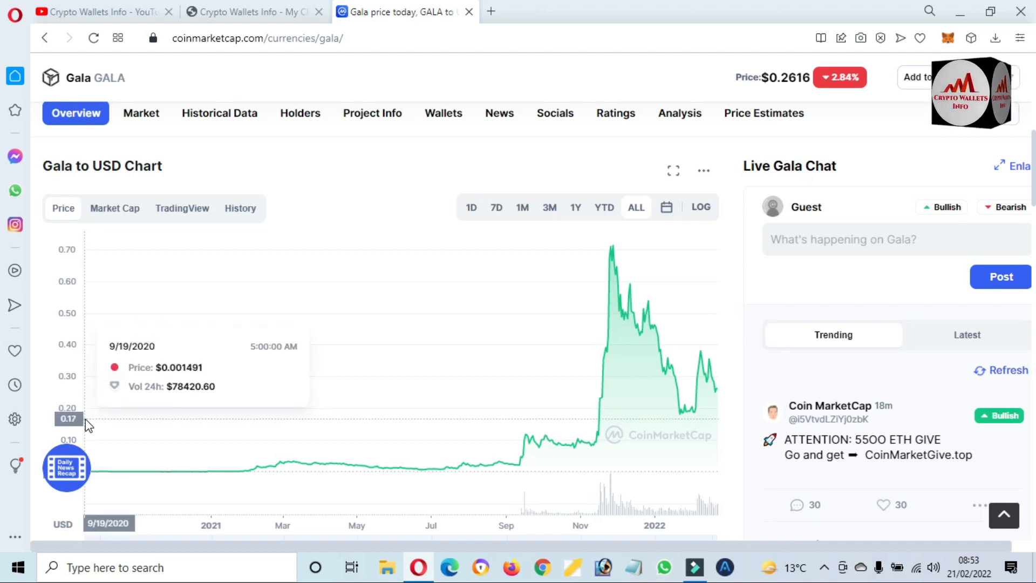
pyautogui.moveTo(616, 237)
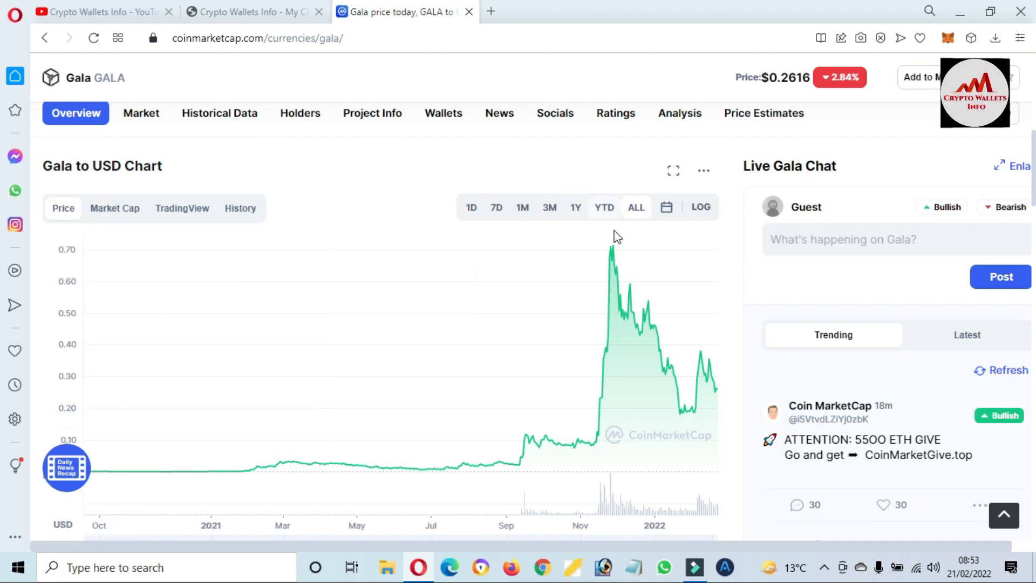
pyautogui.moveTo(610, 256)
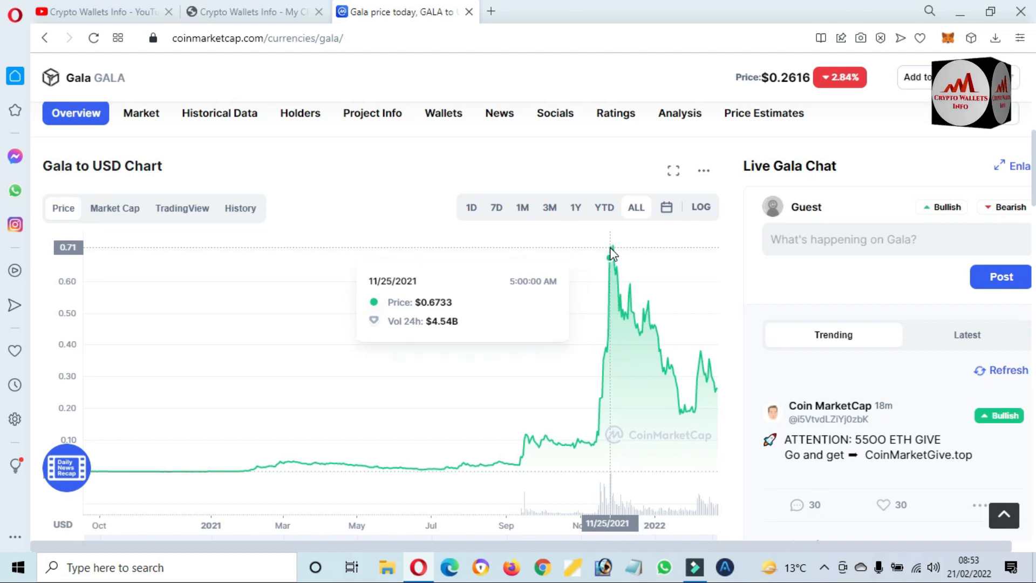
# Step: Expand GALA Price Statistics and select the all-time high and low figures
pyautogui.scroll(-3)
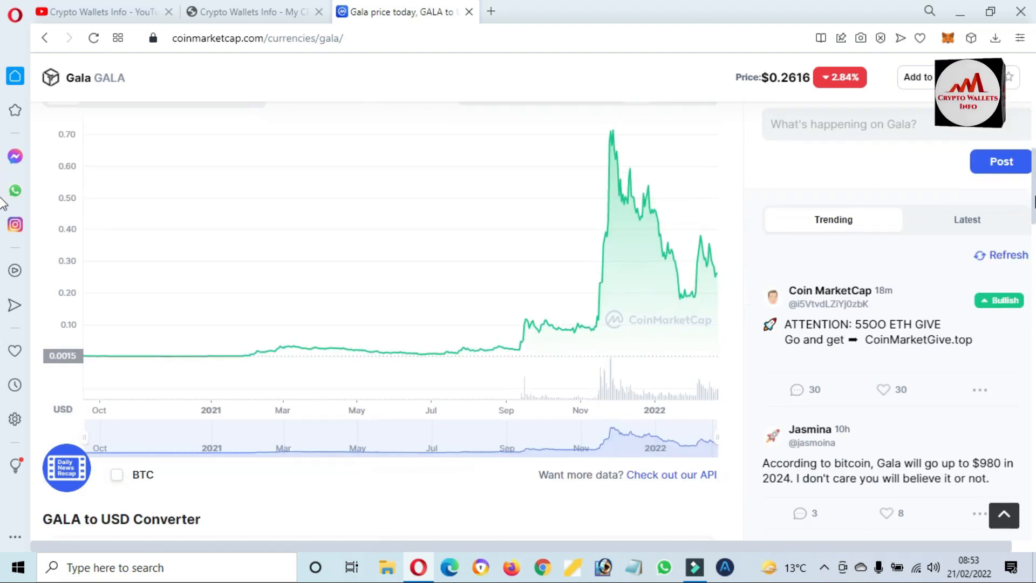
pyautogui.scroll(-3)
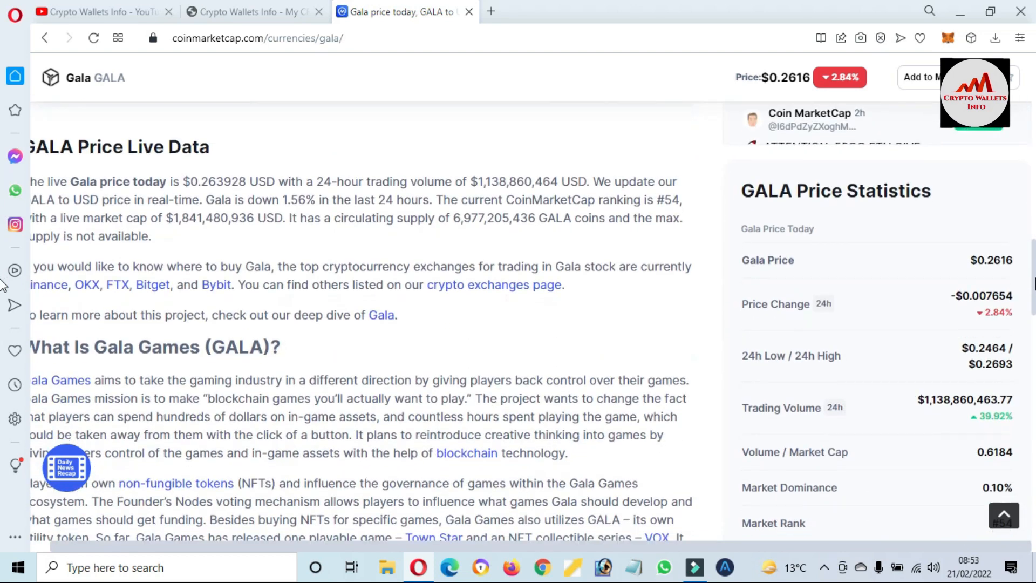
pyautogui.scroll(-3)
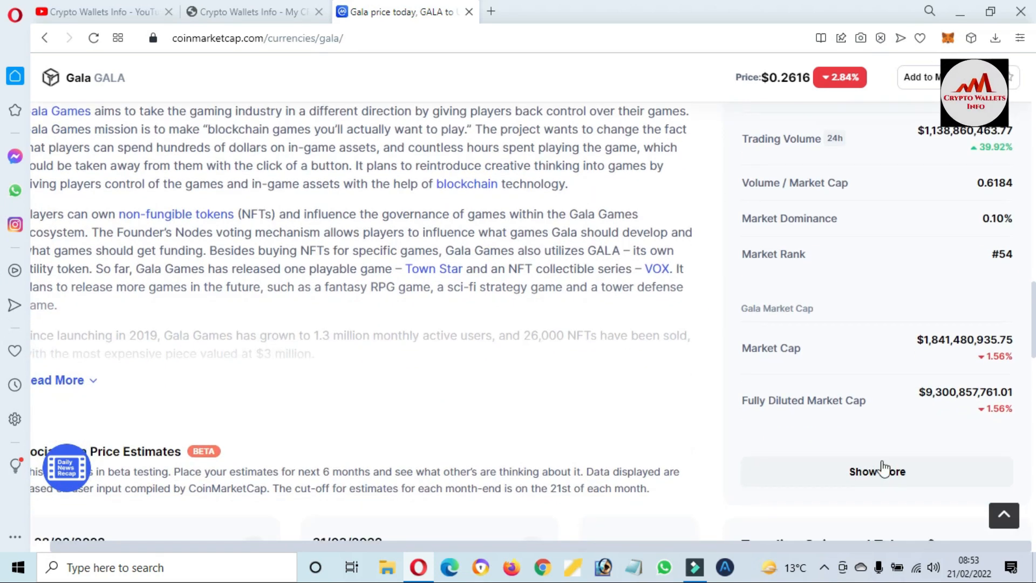
pyautogui.scroll(-3)
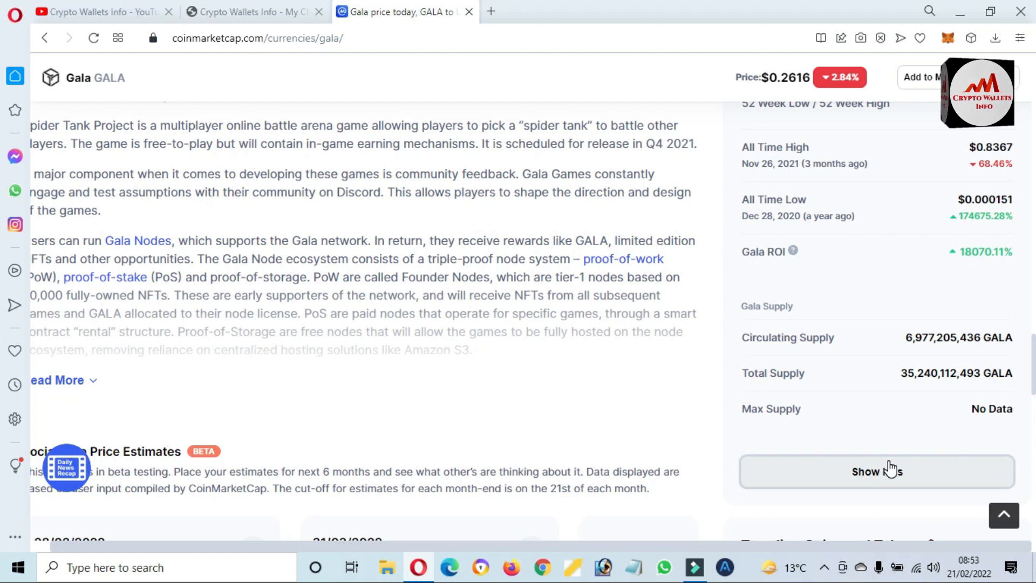
pyautogui.click(877, 470)
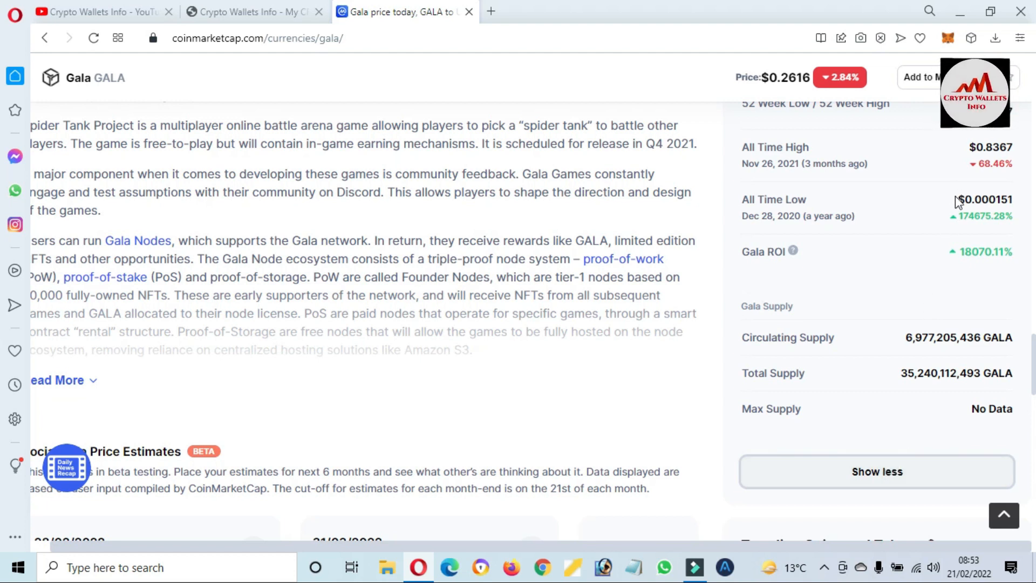
pyautogui.moveTo(959, 200); pyautogui.dragTo(760, 252)
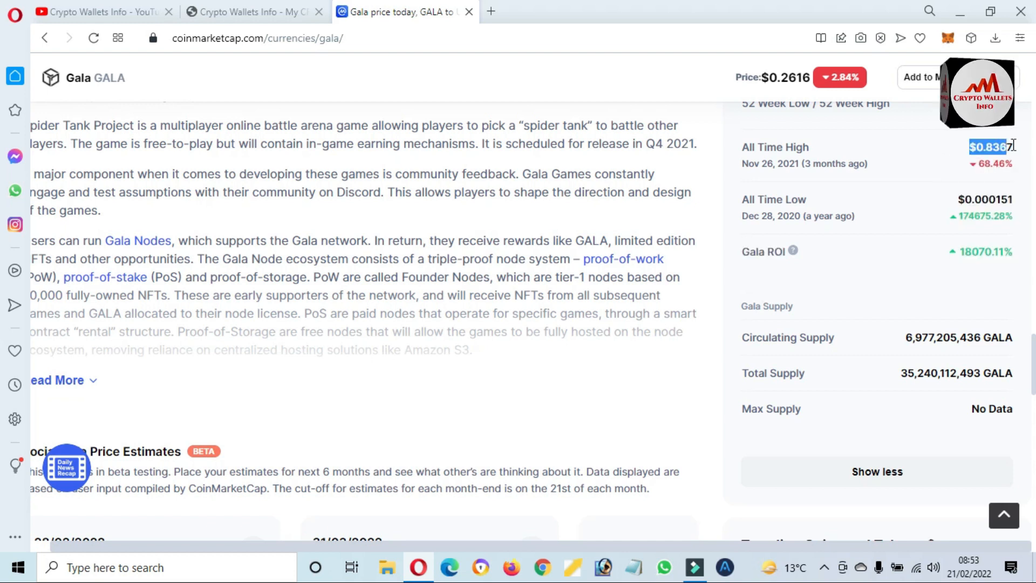
# Step: Scroll through the remaining statistics and back up to the $0.2616 price overview
pyautogui.scroll(-3)
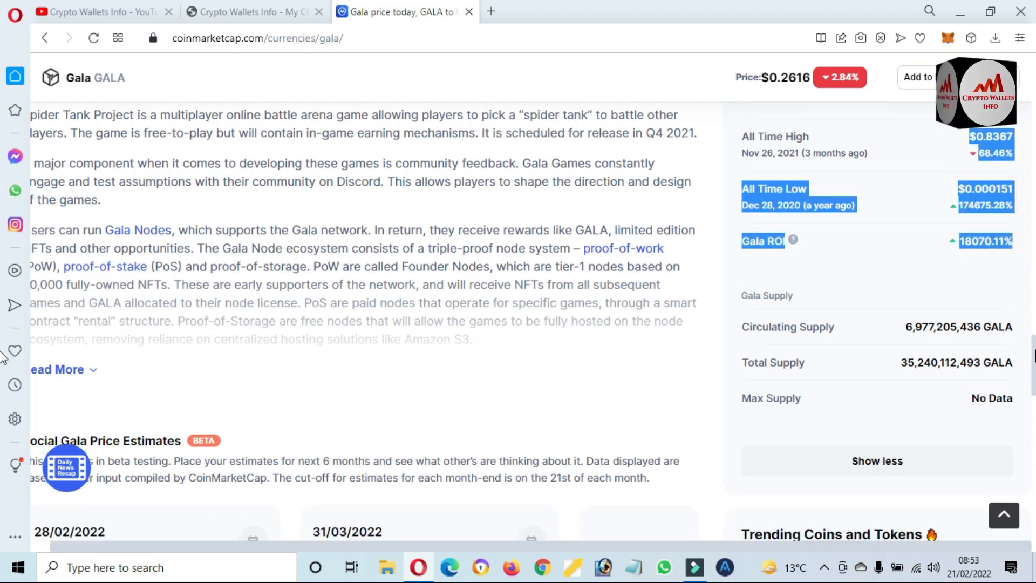
pyautogui.scroll(-3)
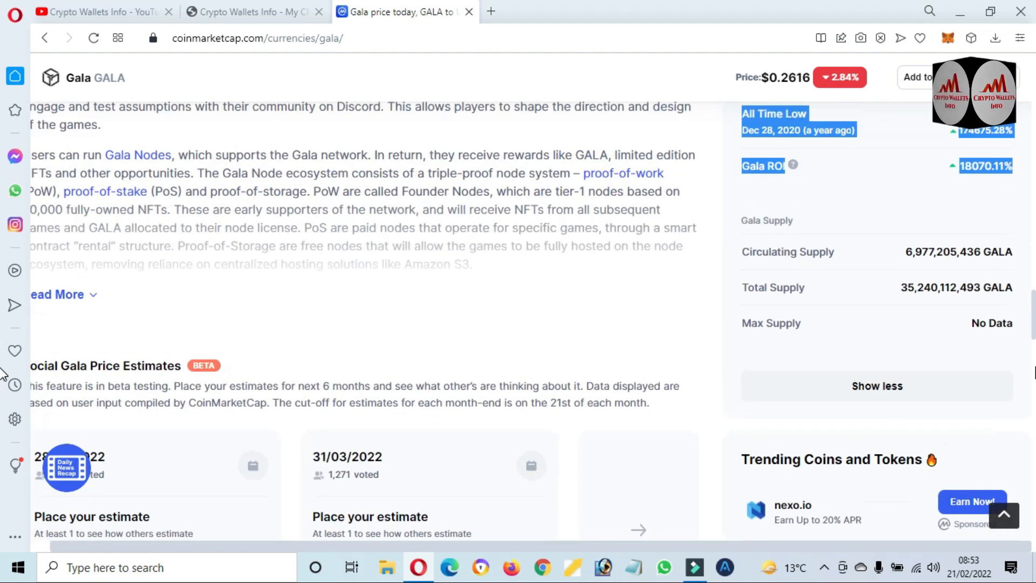
pyautogui.scroll(3)
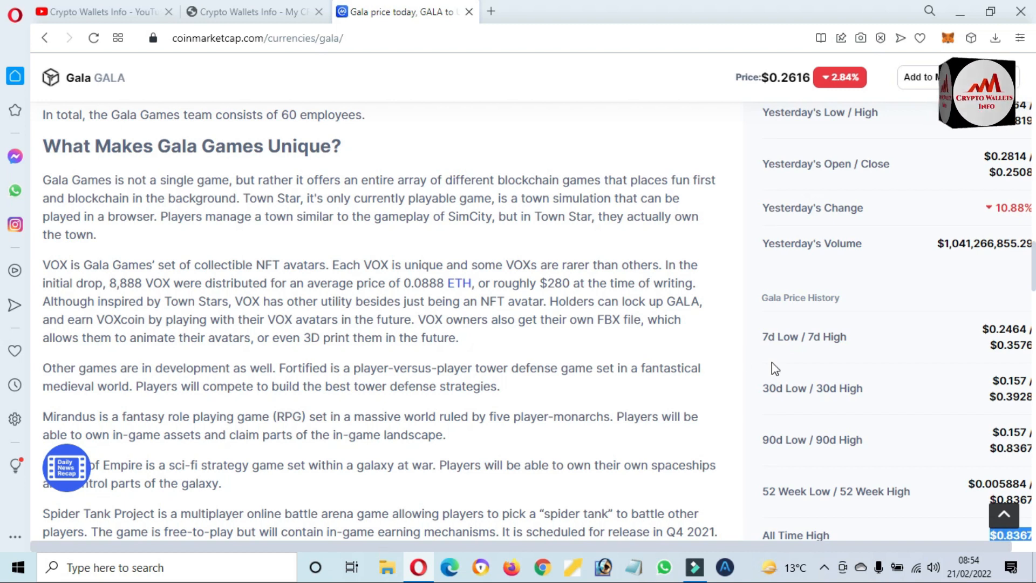
pyautogui.scroll(3)
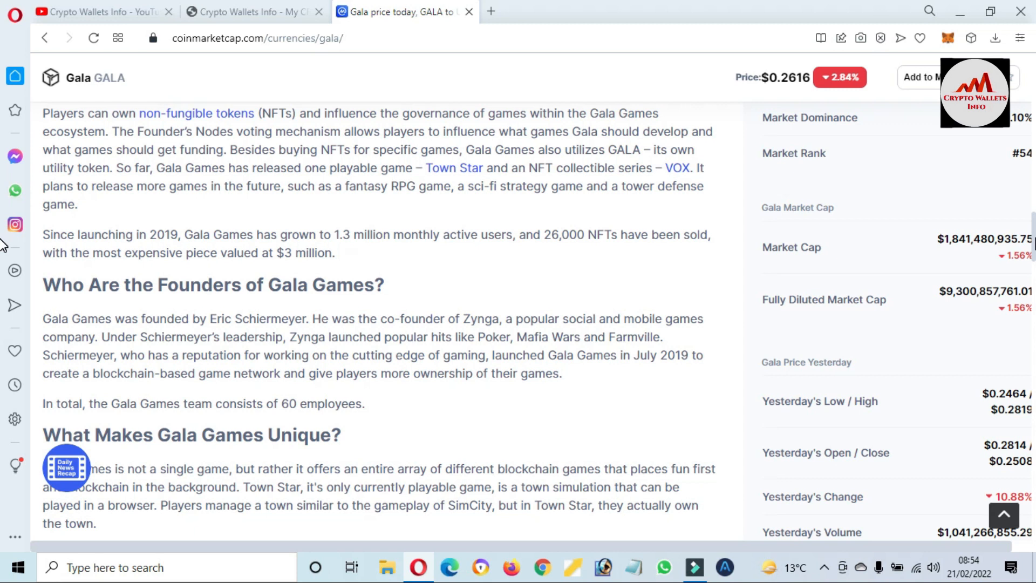
pyautogui.scroll(3)
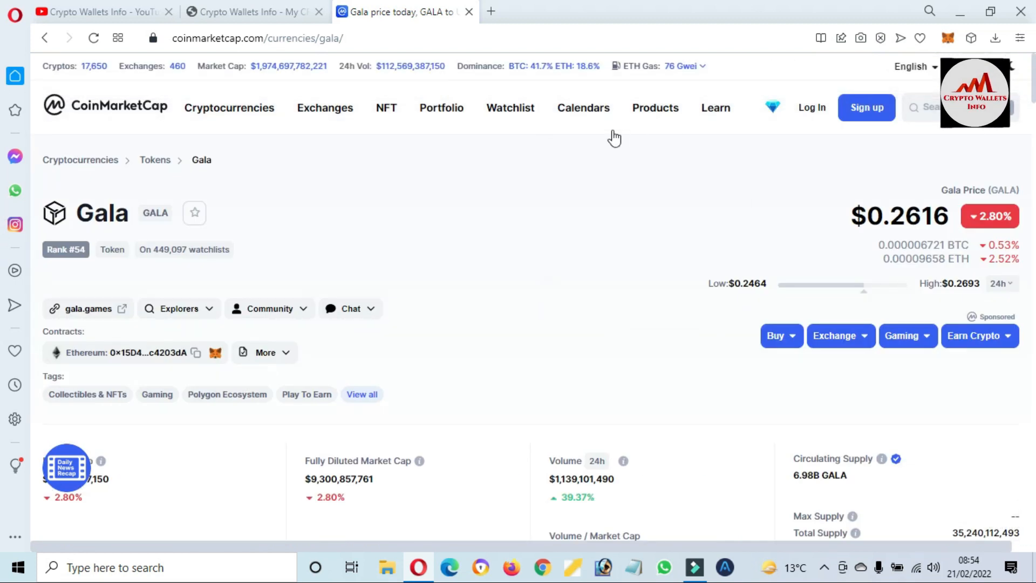
pyautogui.moveTo(349, 215)
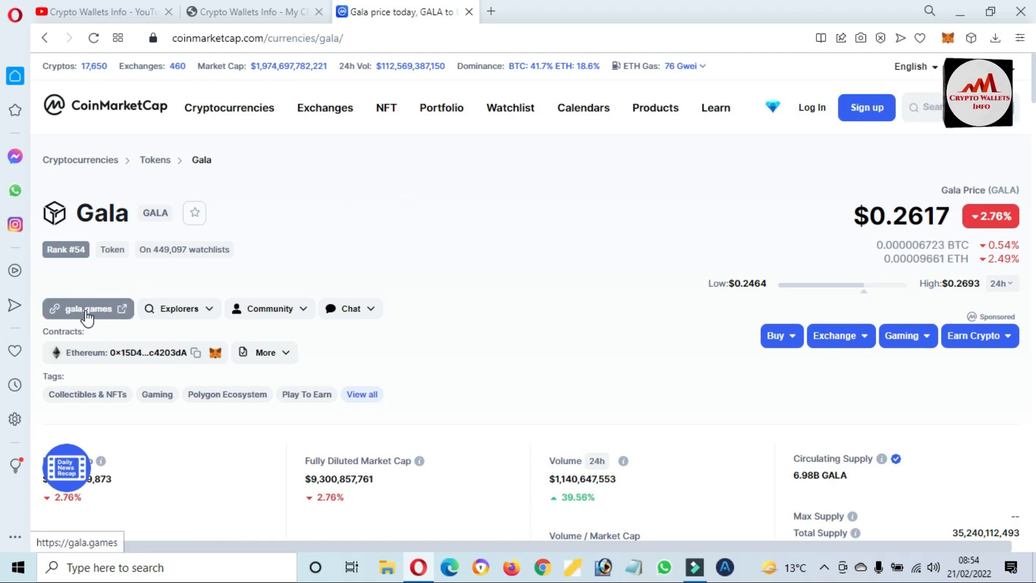
# Step: Open gala.games from the Gala page in a new tab and scroll its promo banner
pyautogui.click(88, 309)
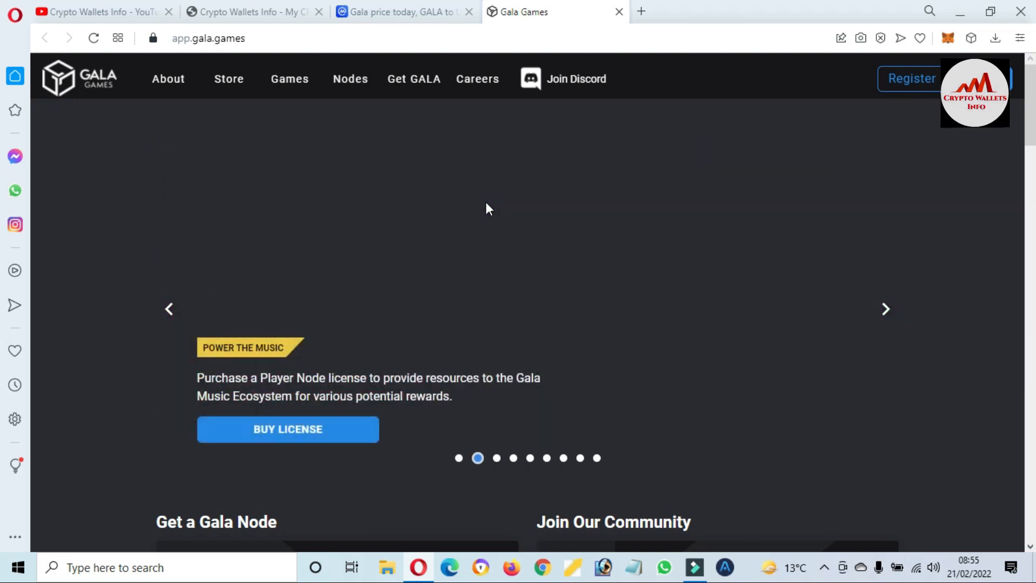
pyautogui.moveTo(902, 89)
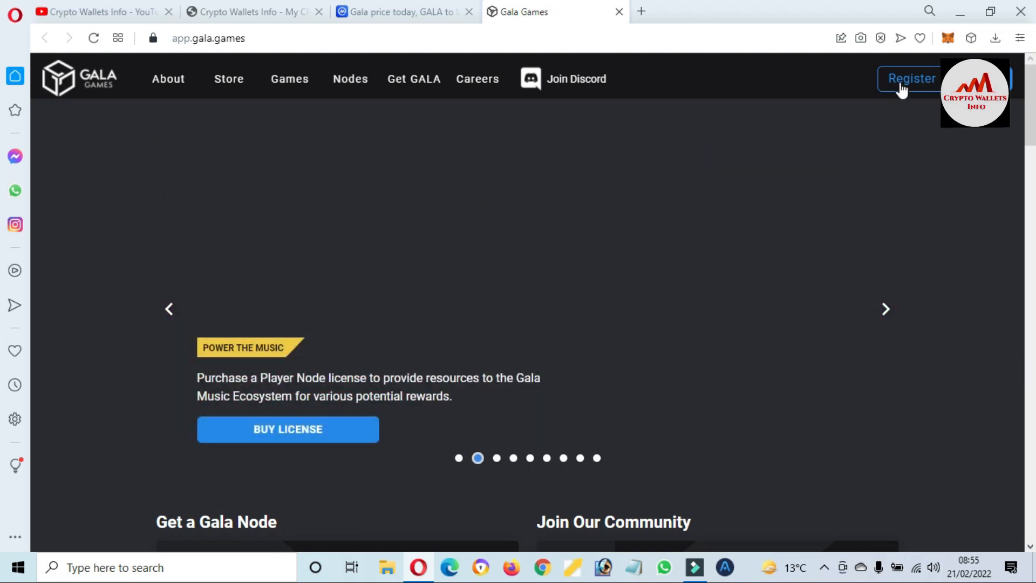
pyautogui.click(912, 79)
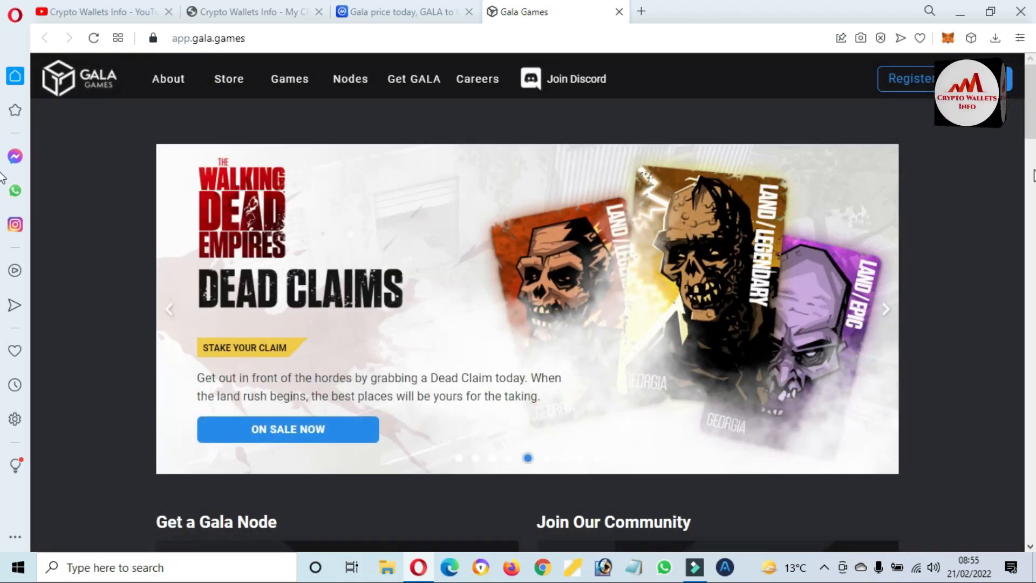
pyautogui.scroll(-3)
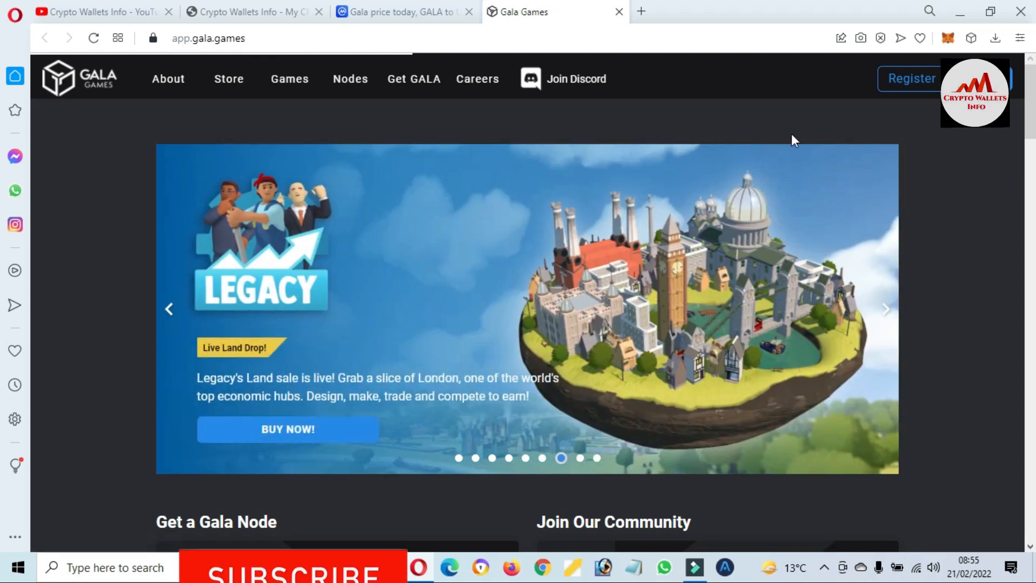
# Step: Browse the Games catalogue, including Spider Tanks and Mirandus, then return to Gala's CoinMarketCap tab
pyautogui.click(289, 79)
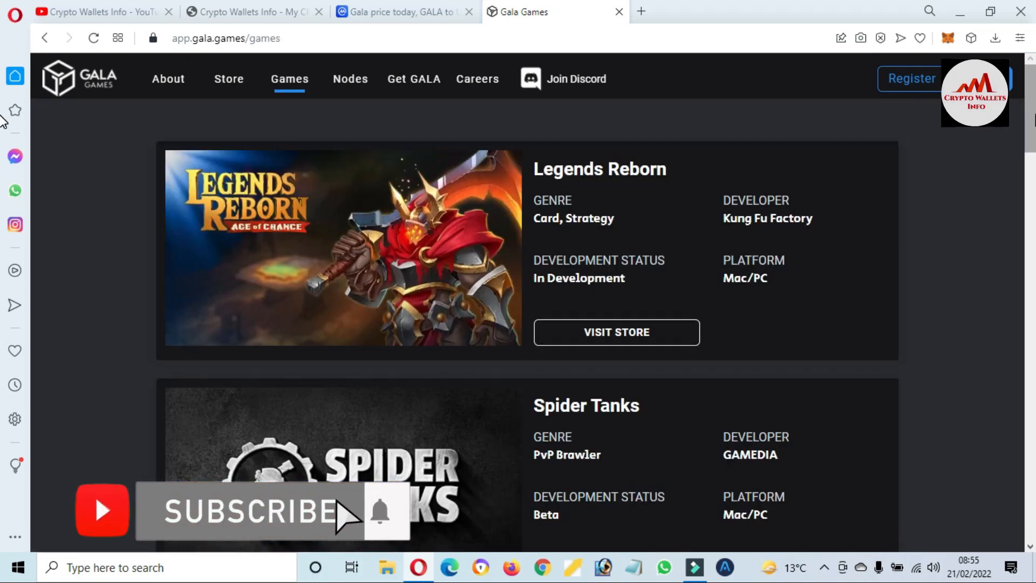
pyautogui.scroll(-3)
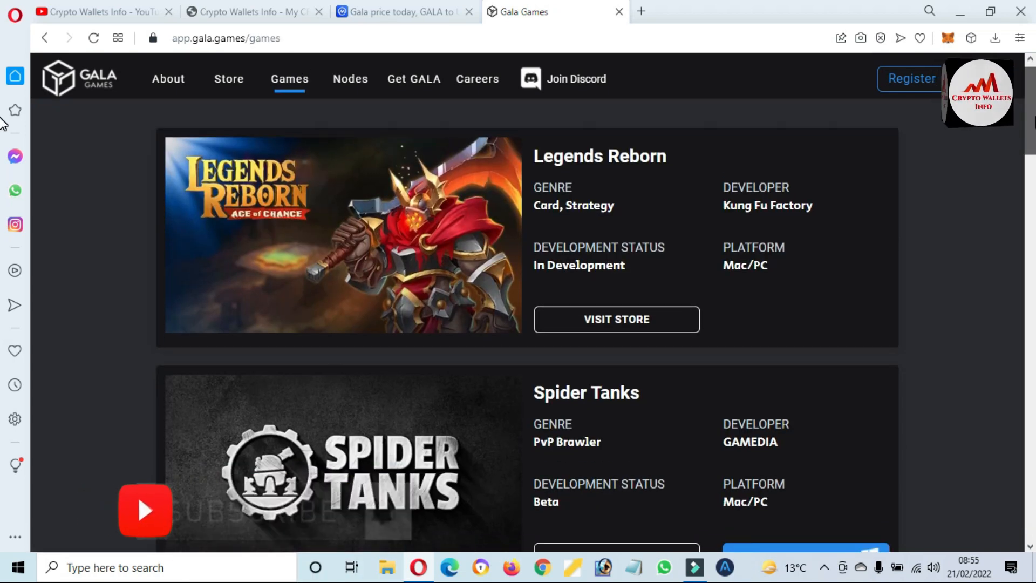
pyautogui.scroll(-3)
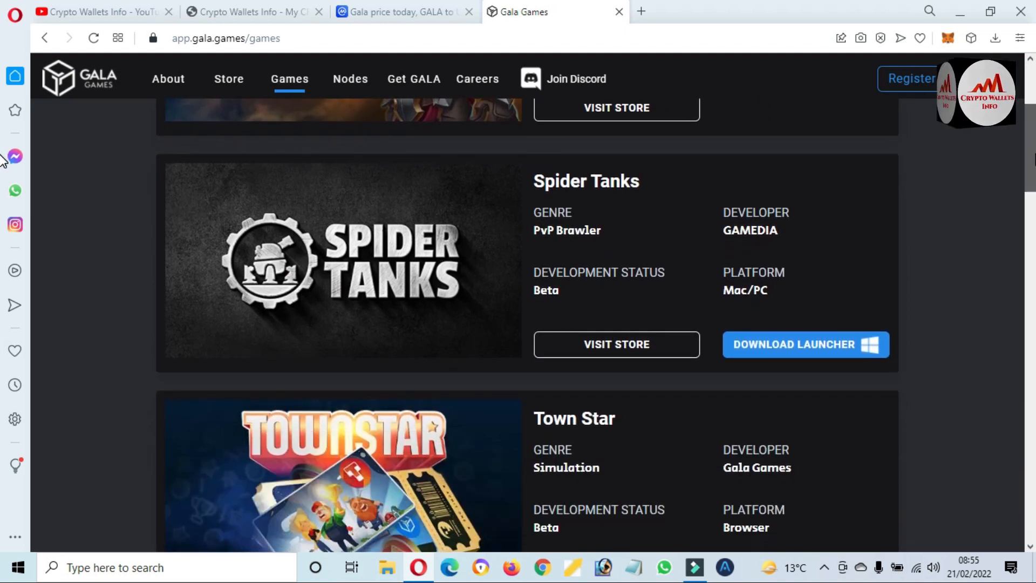
pyautogui.scroll(-3)
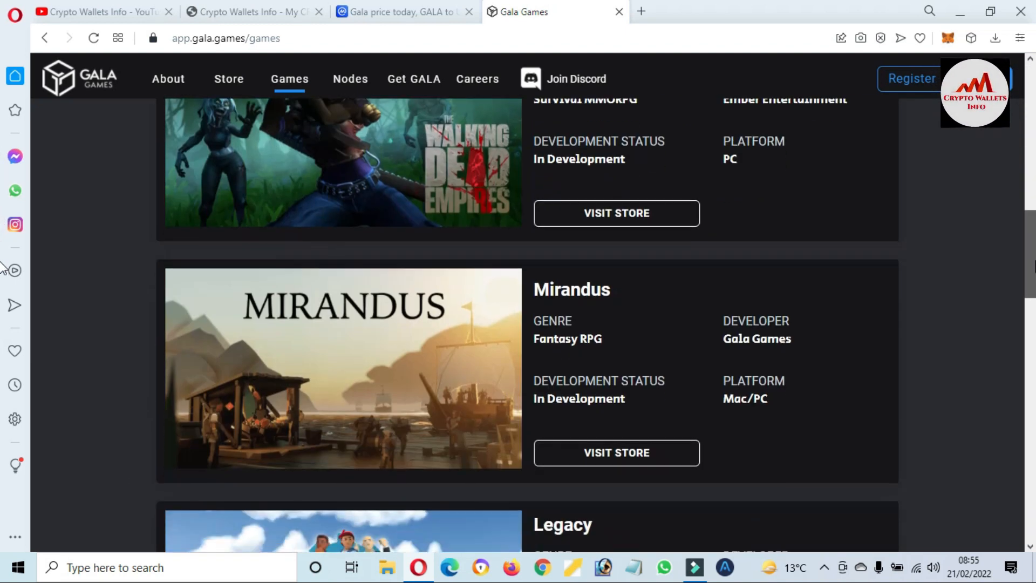
pyautogui.scroll(-3)
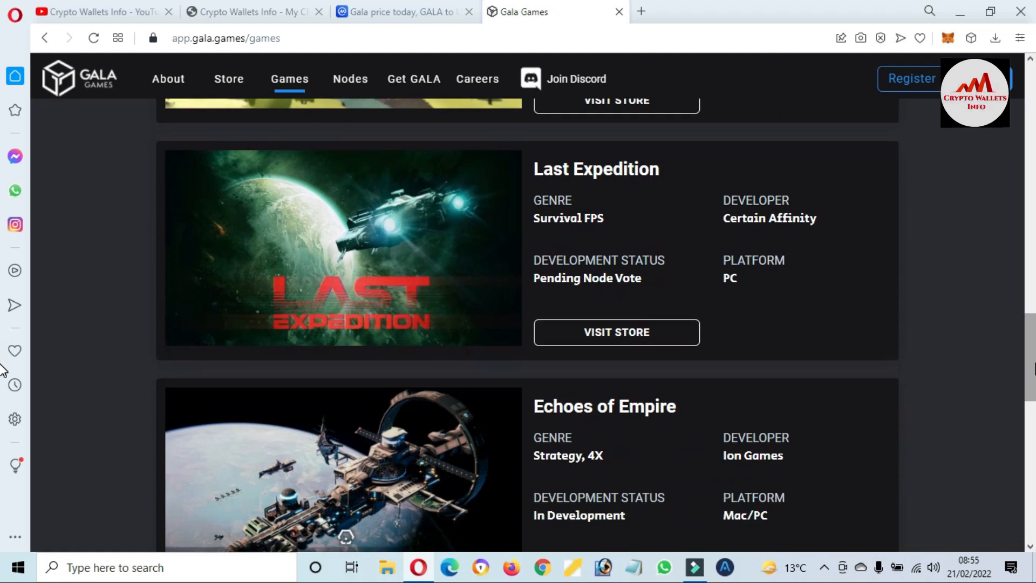
pyautogui.scroll(-3)
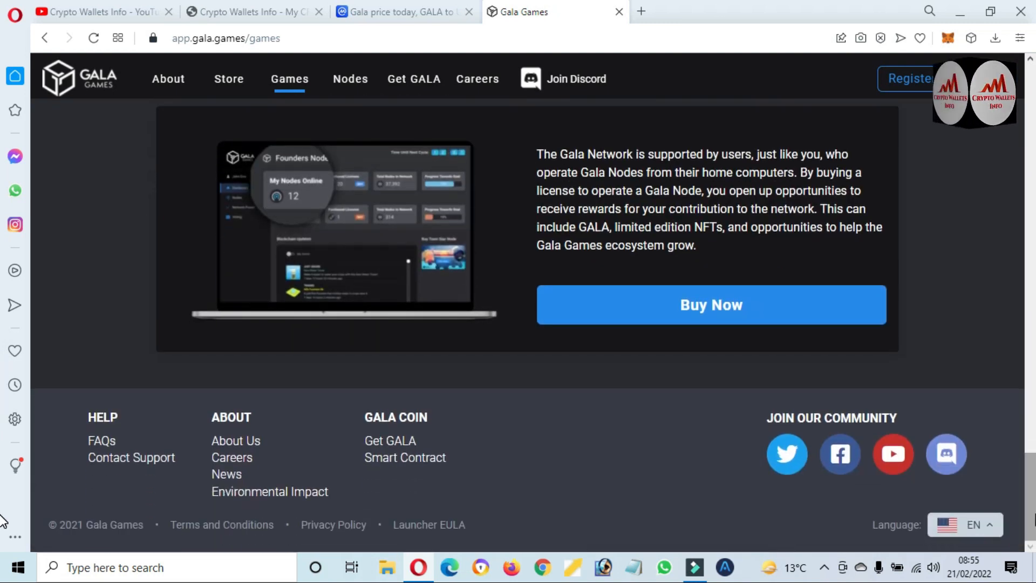
pyautogui.moveTo(740, 424)
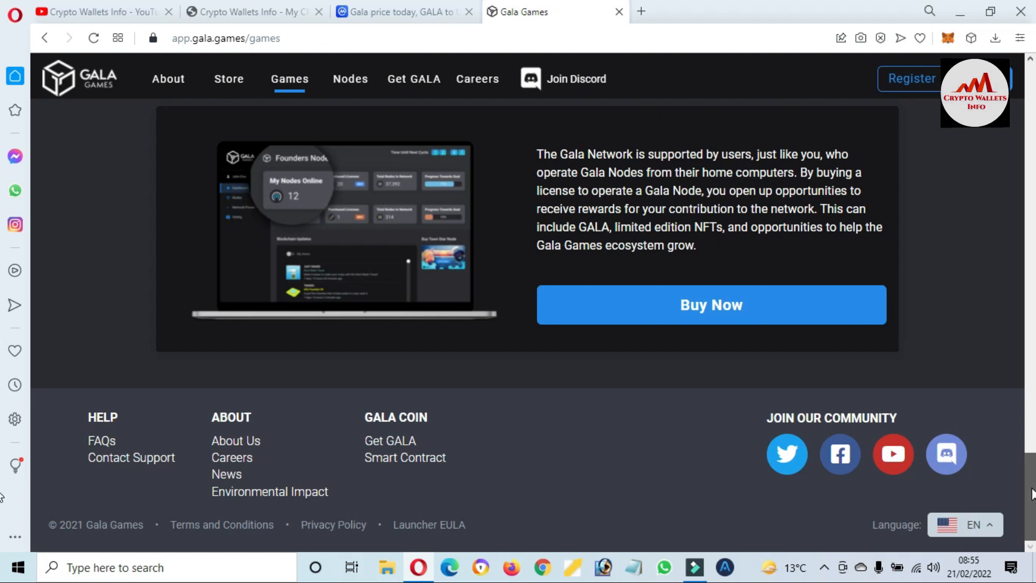
pyautogui.scroll(-3)
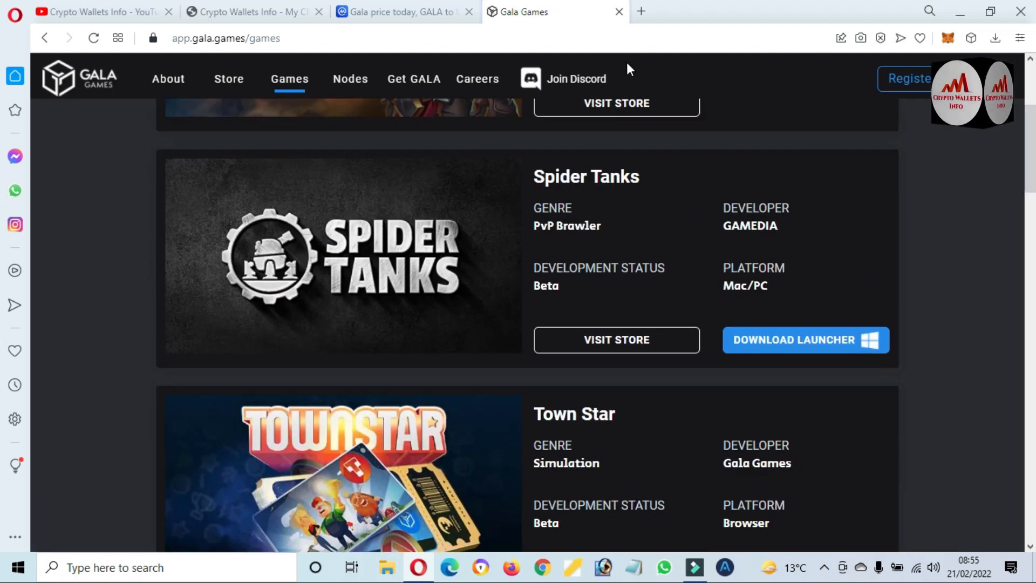
pyautogui.click(396, 12)
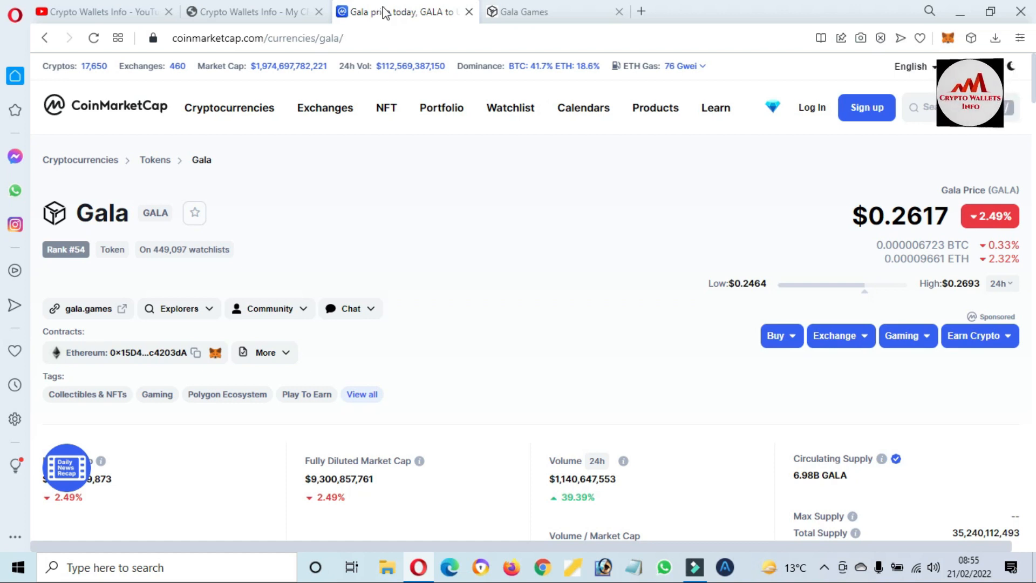
pyautogui.moveTo(118, 359)
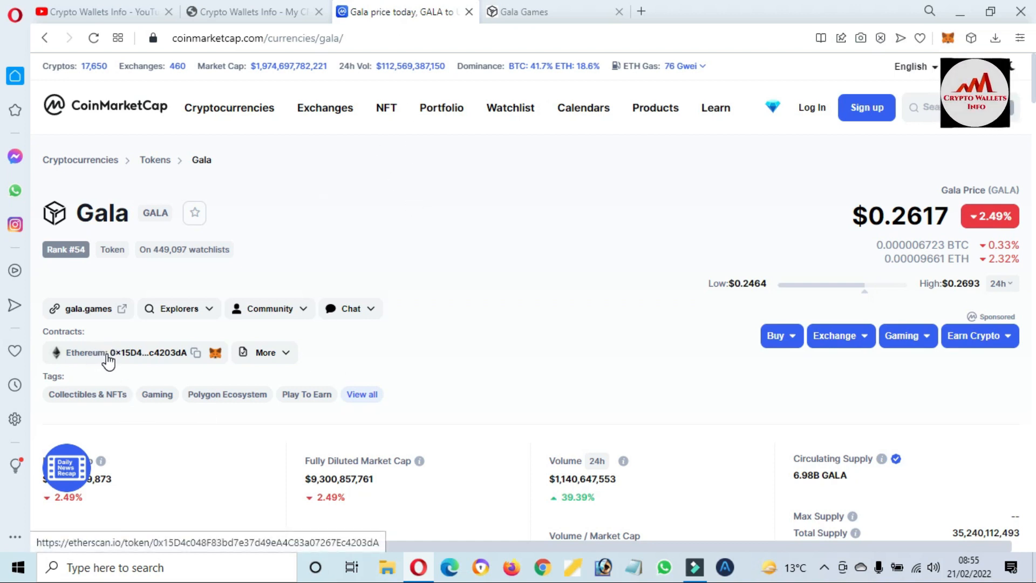
# Step: Open Gala's Ethereum contract on Etherscan, showing 108,740 holders and a $0.26 price
pyautogui.doubleClick(149, 353)
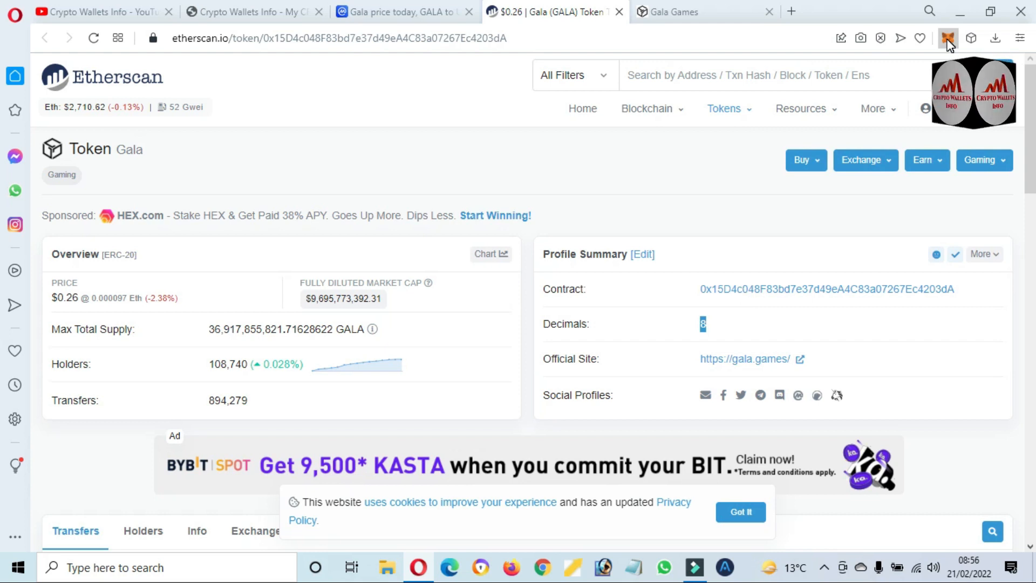
# Step: Unlock MetaMask with the password and expand Account 1 into a full tab
pyautogui.click(948, 38)
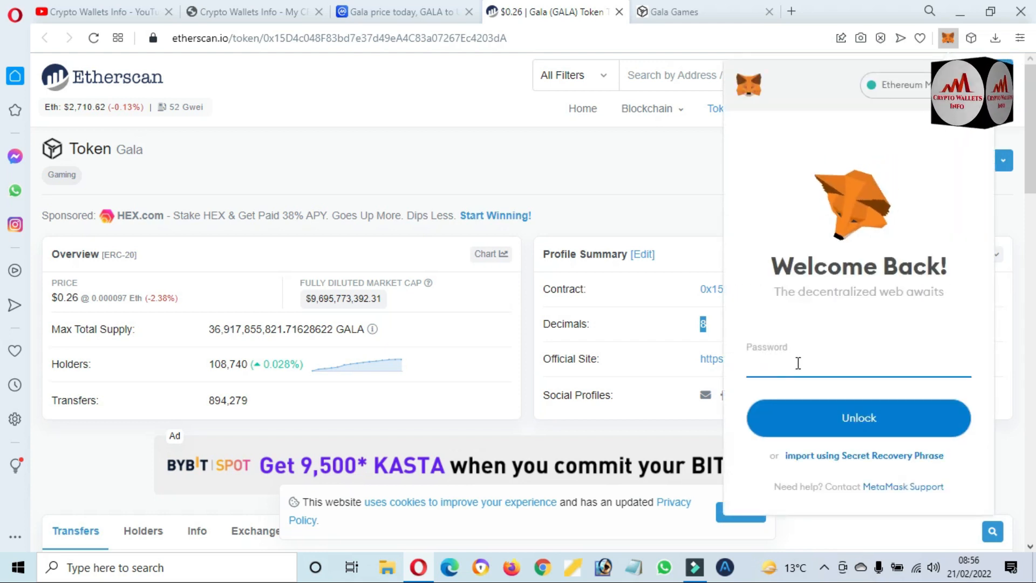
pyautogui.write('***')
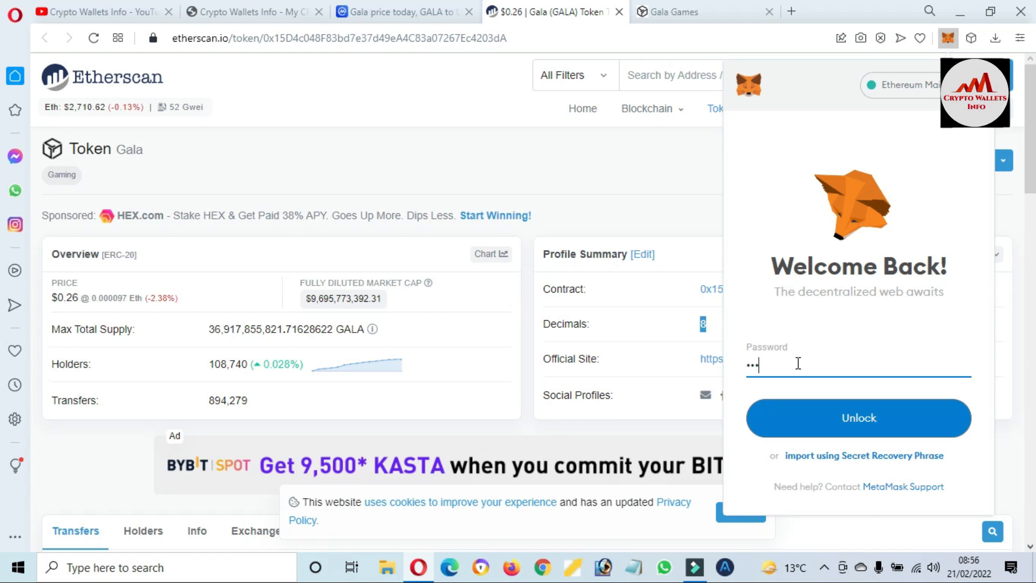
pyautogui.write('•••')
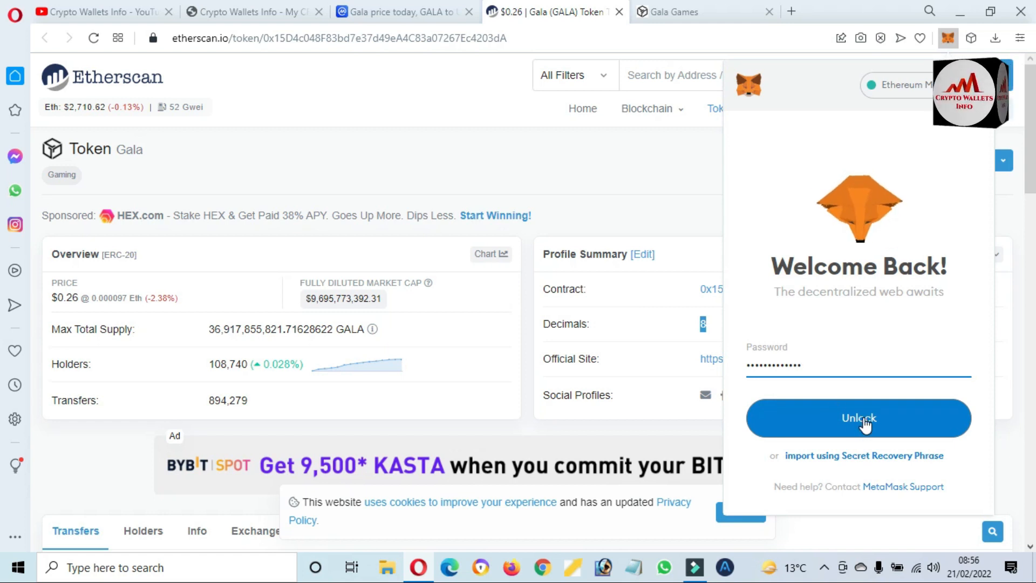
pyautogui.click(858, 418)
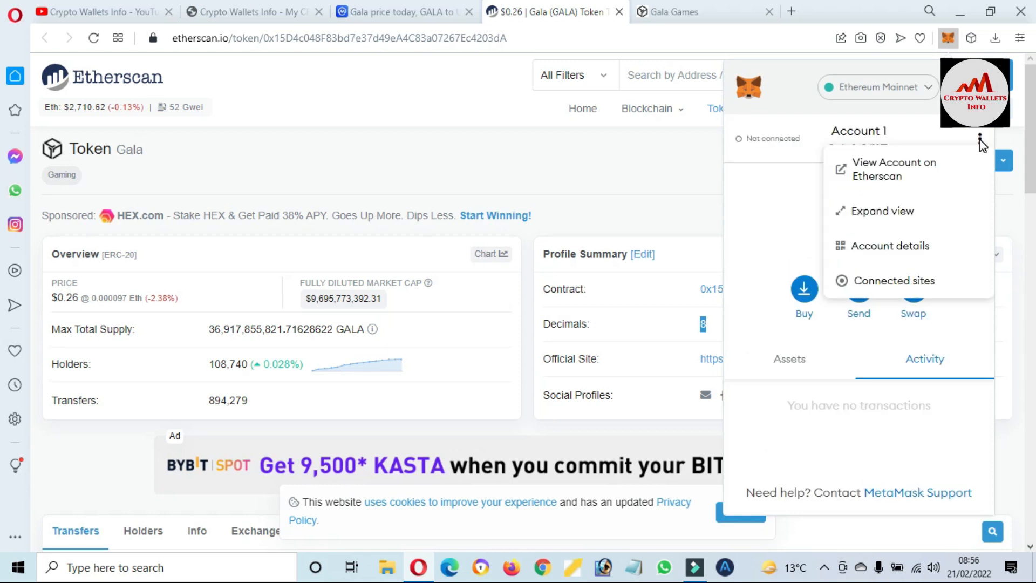
pyautogui.click(884, 210)
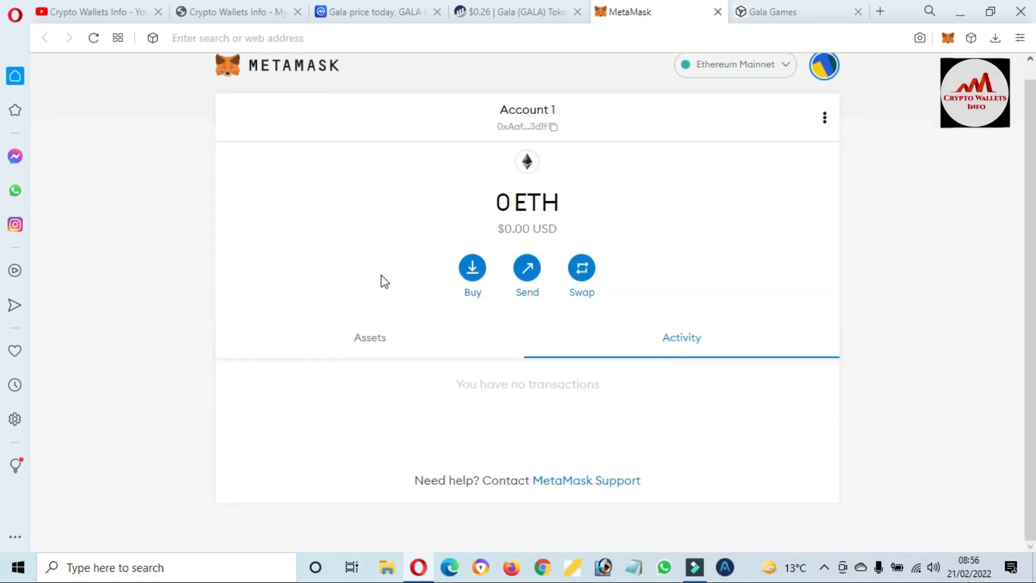
# Step: Review the zero ETH, FTX Token, USDC, MKR, LINK and MANA balances, then start a token import
pyautogui.click(369, 338)
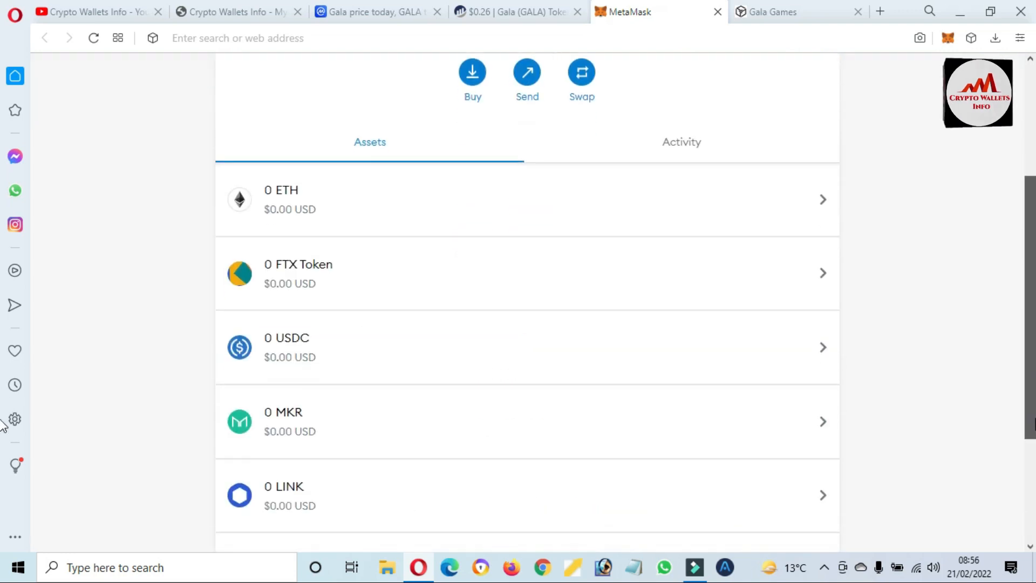
pyautogui.scroll(-3)
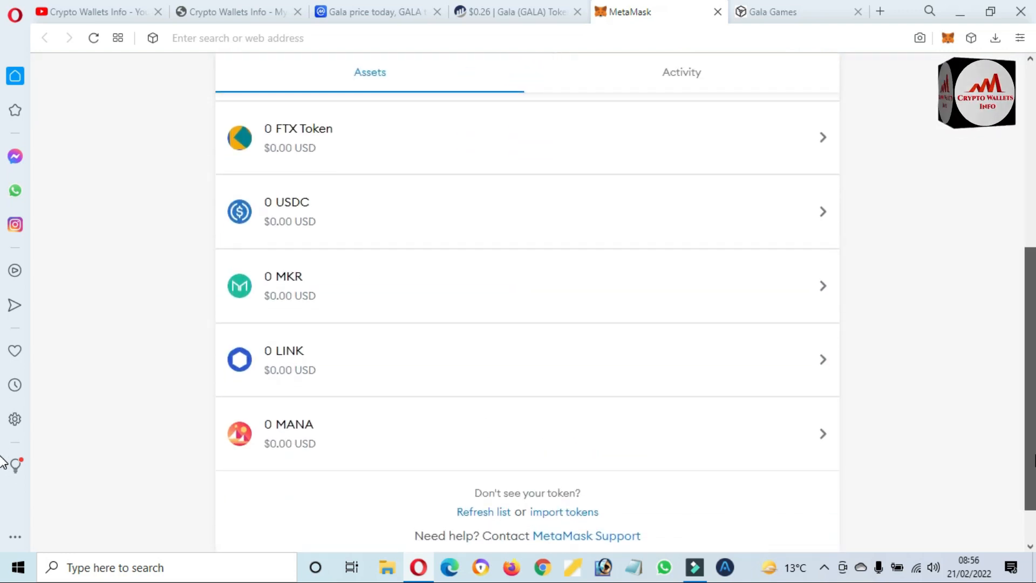
pyautogui.scroll(3)
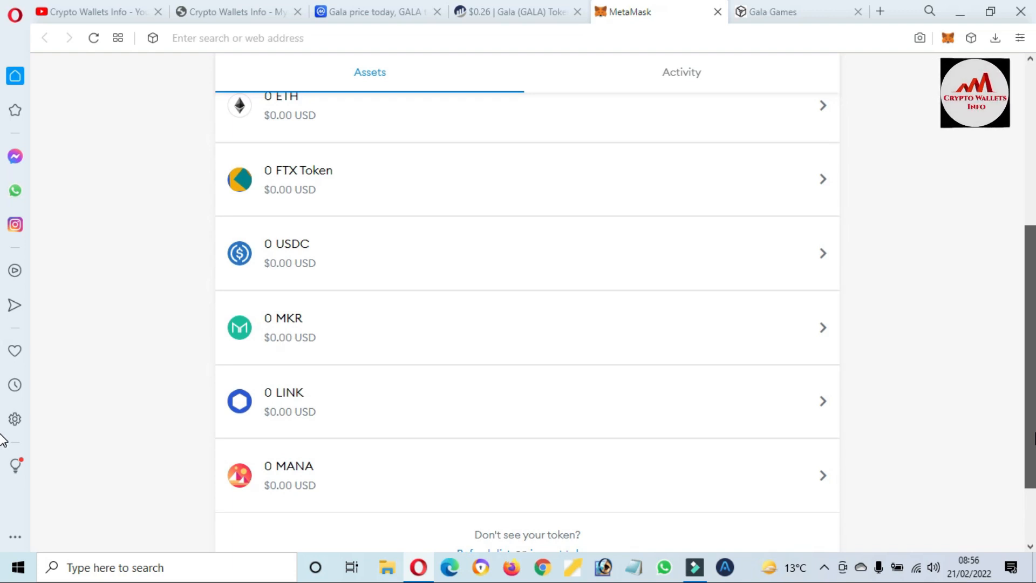
pyautogui.scroll(3)
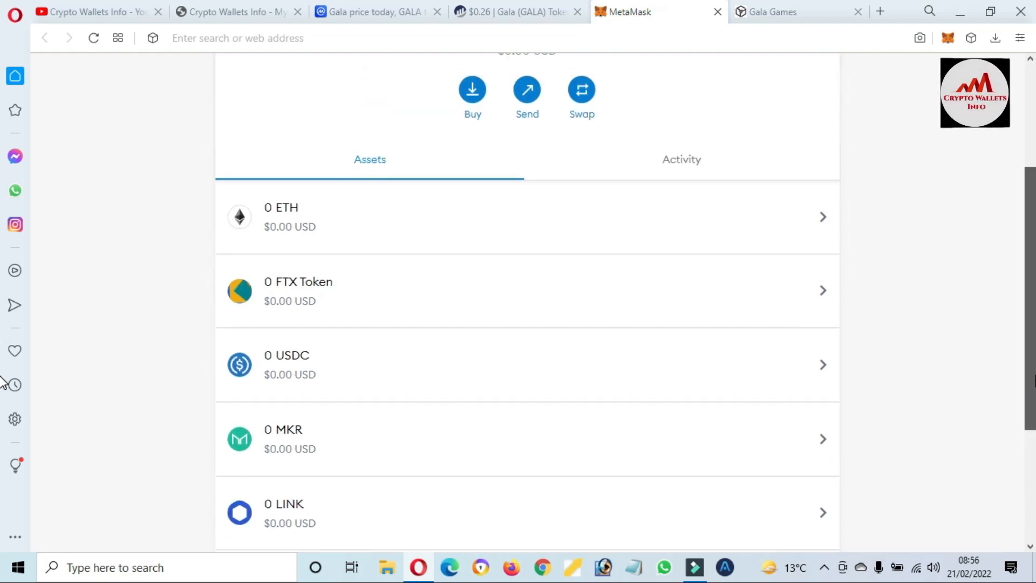
pyautogui.scroll(-3)
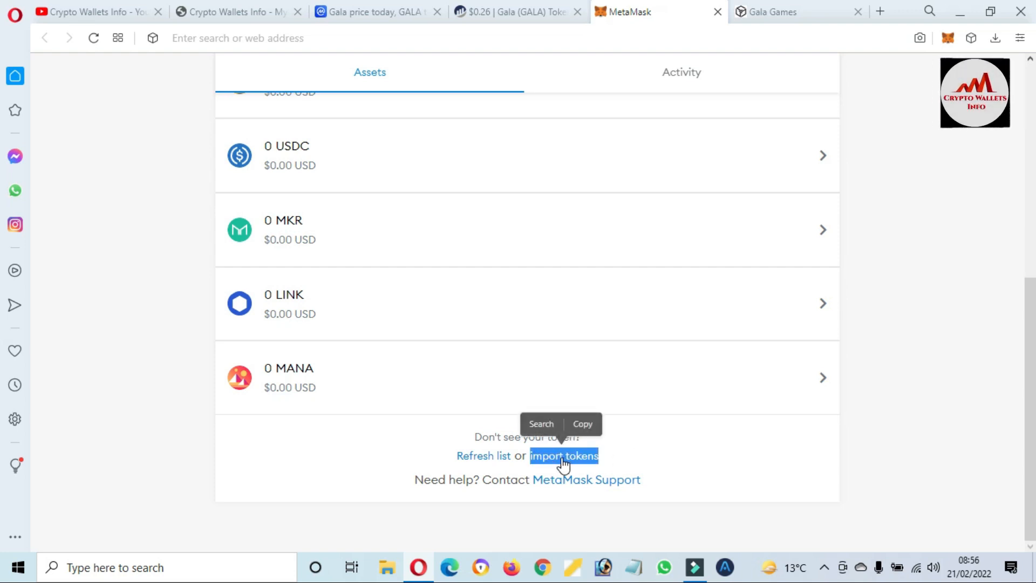
pyautogui.click(563, 455)
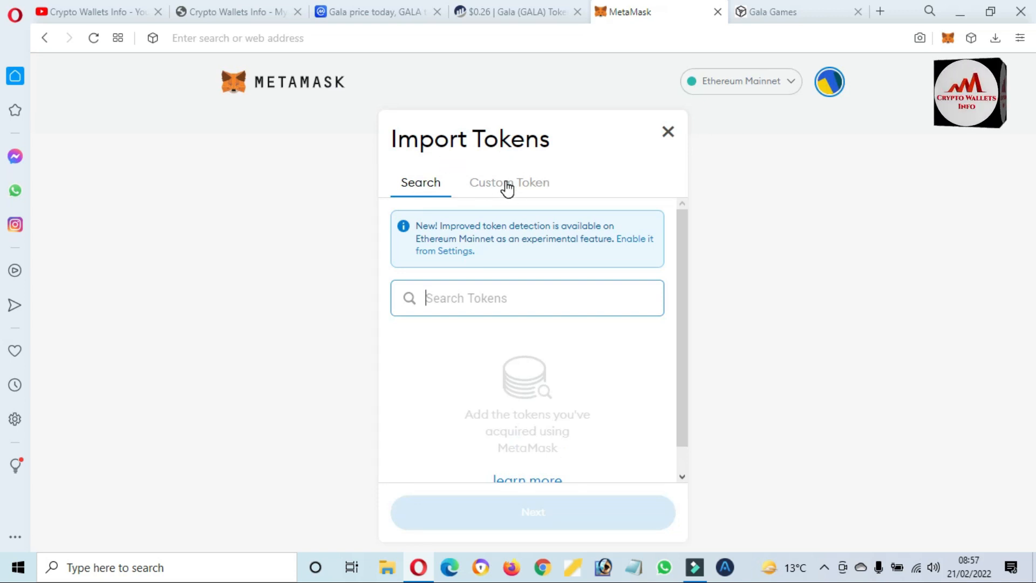
# Step: Select Custom Token, focus the contract address field, and return to Gala's Etherscan page
pyautogui.click(509, 183)
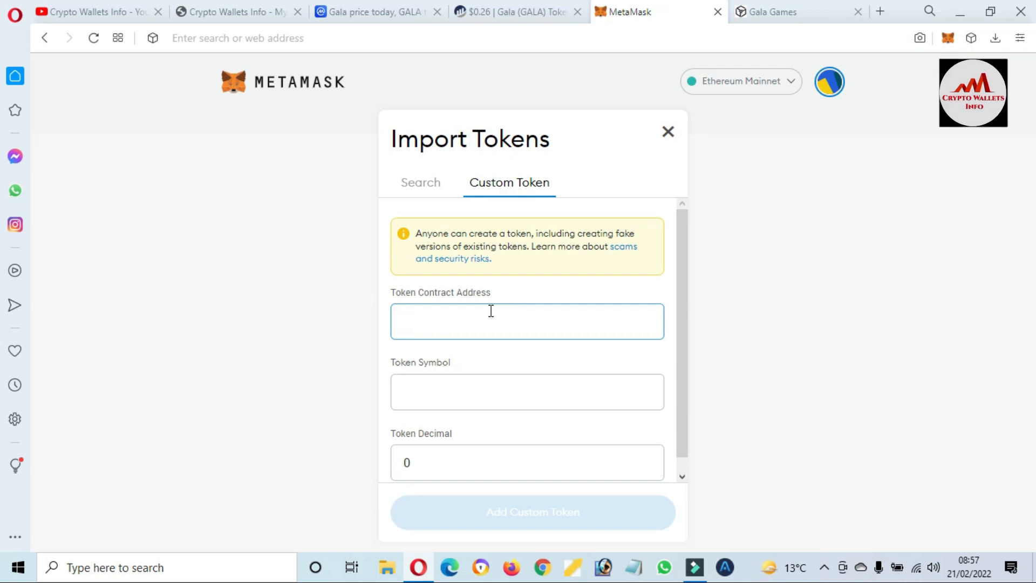
pyautogui.click(527, 321)
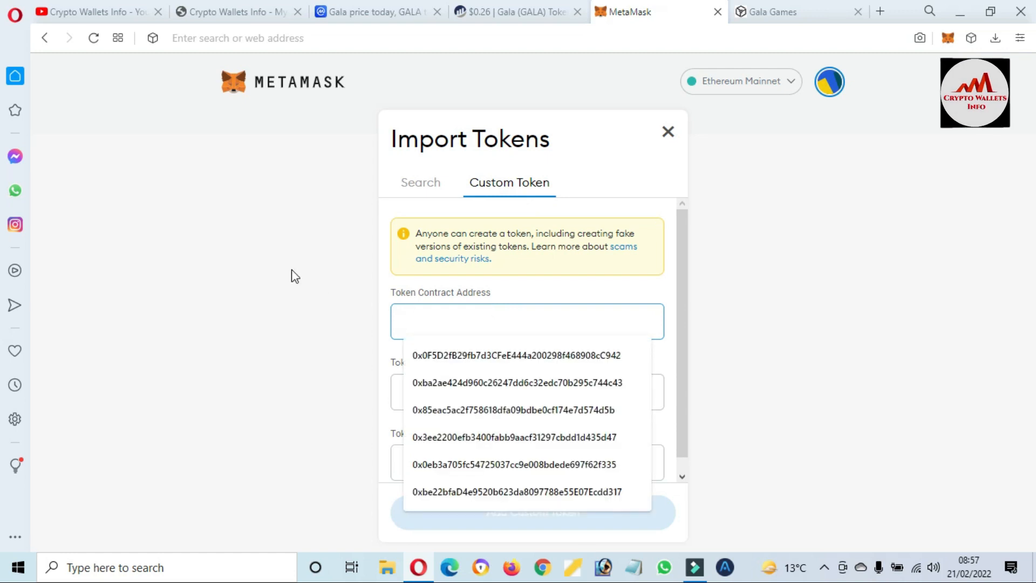
pyautogui.click(787, 12)
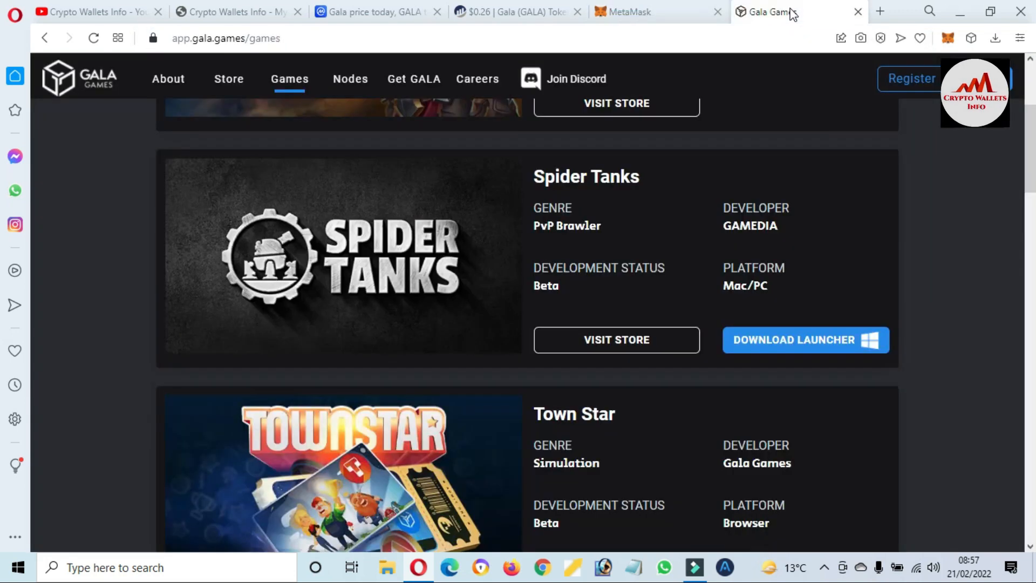
pyautogui.click(515, 12)
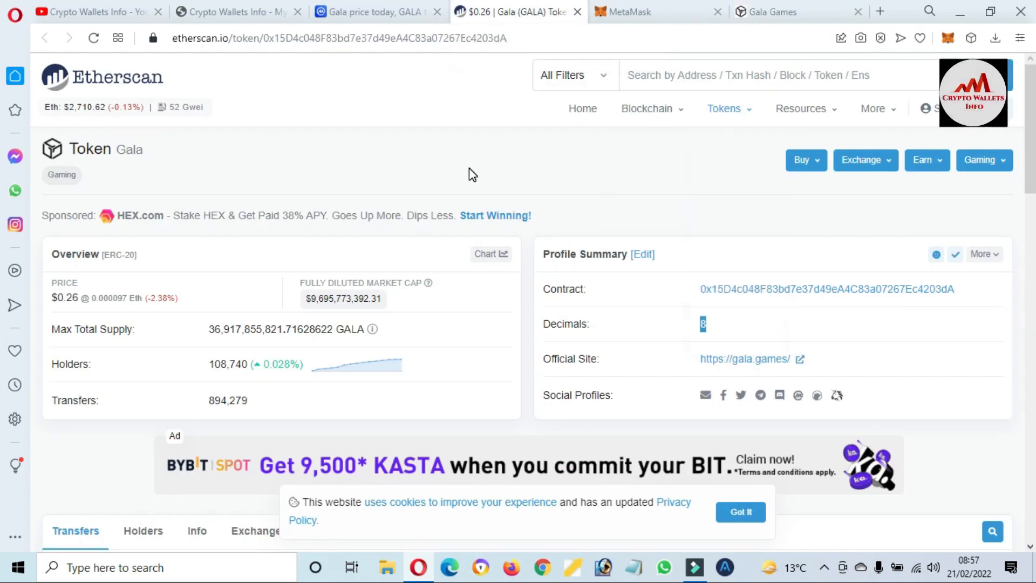
# Step: Select and copy Gala's contract address from Etherscan, then return to MetaMask
pyautogui.click(966, 289)
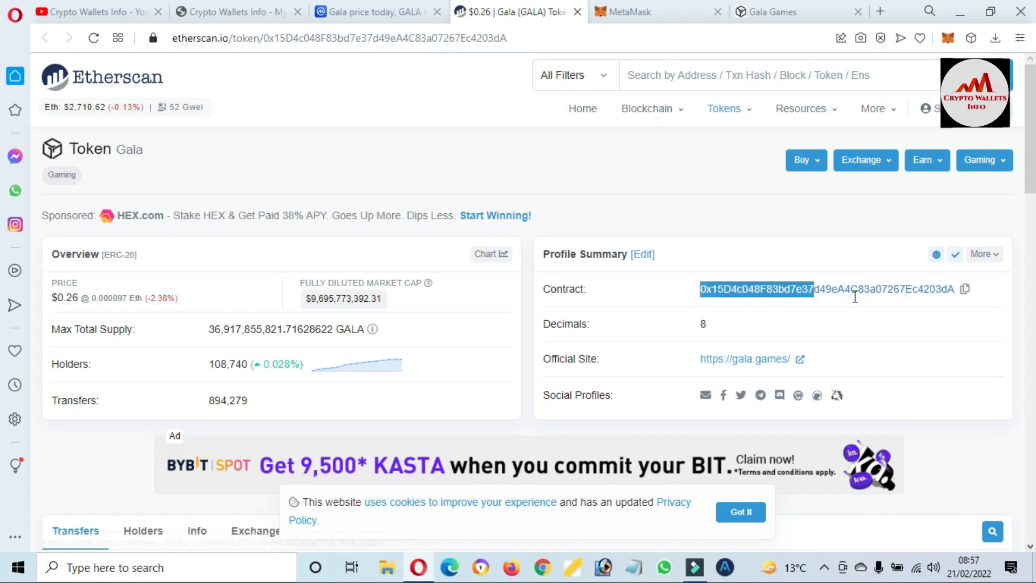
pyautogui.doubleClick(827, 289)
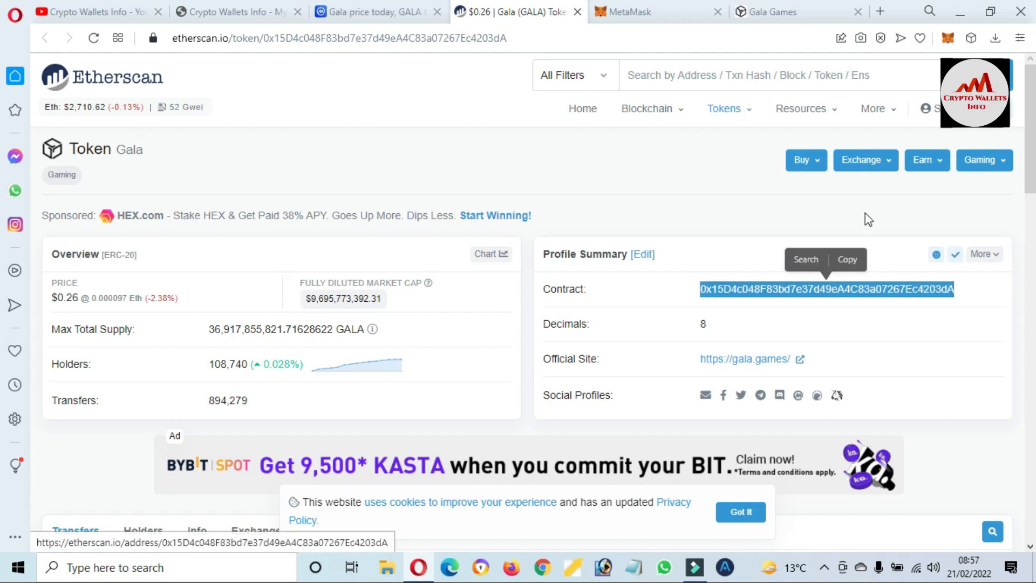
pyautogui.click(659, 12)
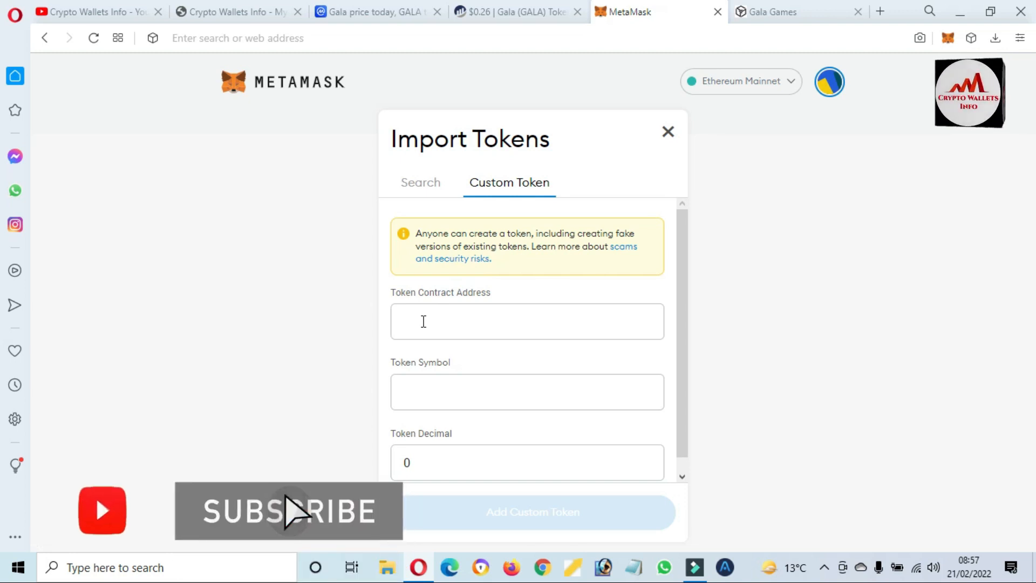
# Step: Paste Gala's contract address, add it as a custom token, and confirm the import
pyautogui.click(527, 321)
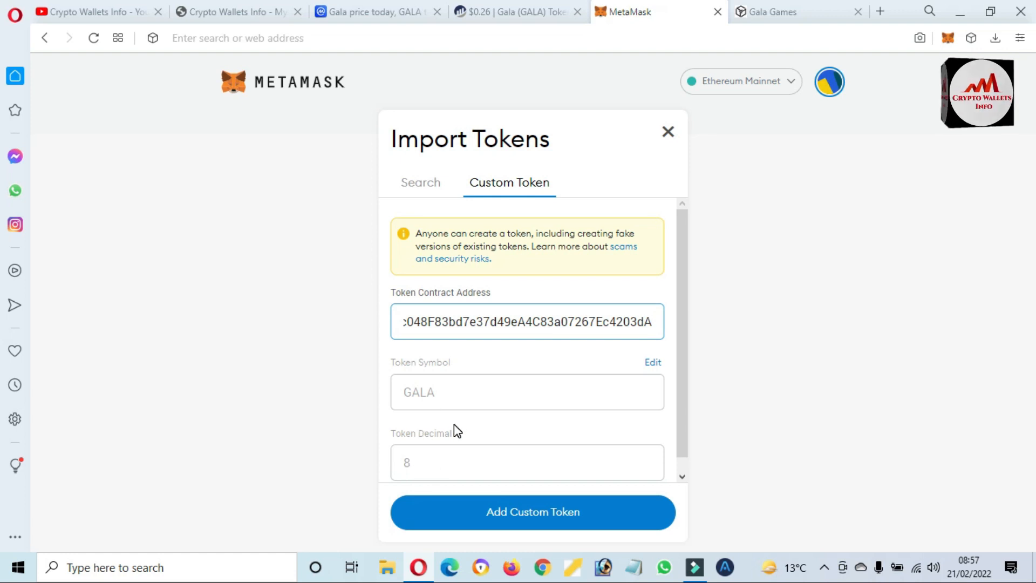
pyautogui.click(533, 511)
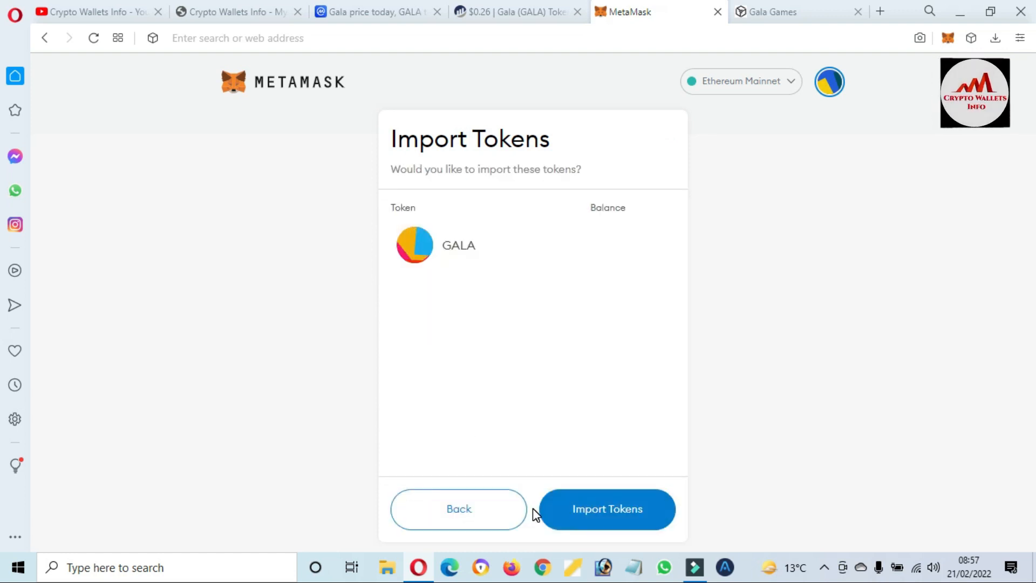
pyautogui.click(606, 509)
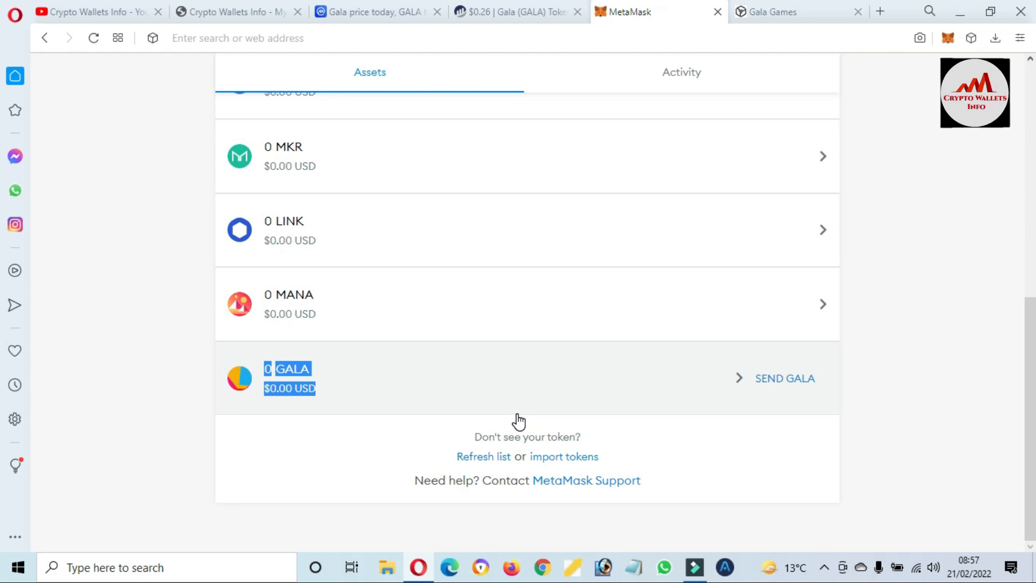
pyautogui.moveTo(389, 399)
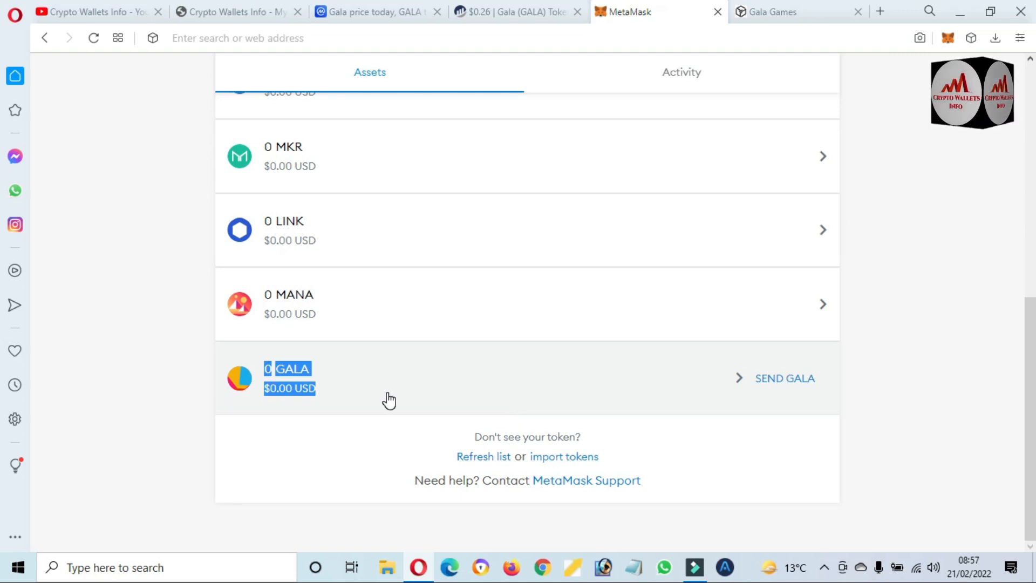
pyautogui.moveTo(382, 393)
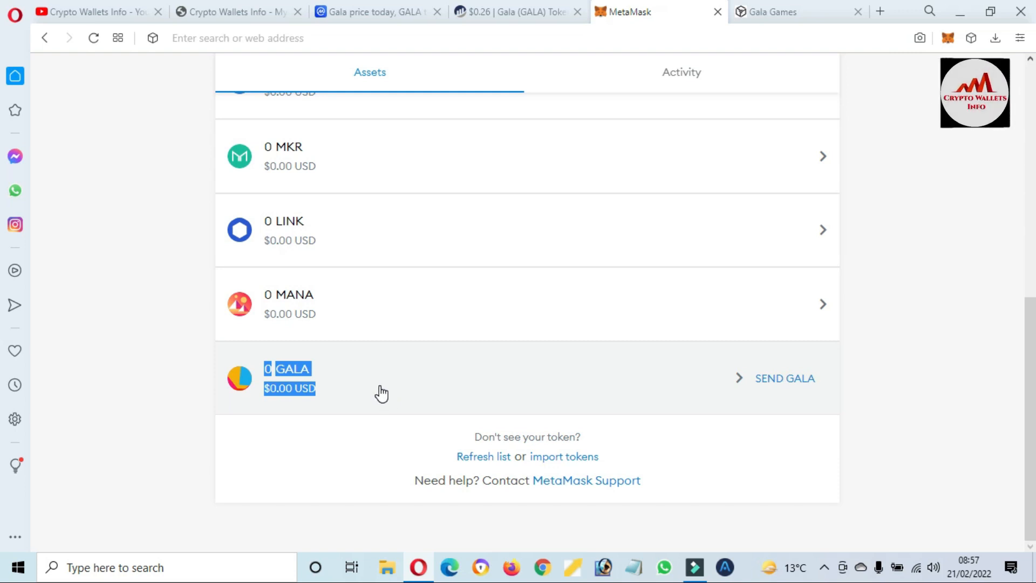
pyautogui.moveTo(371, 393)
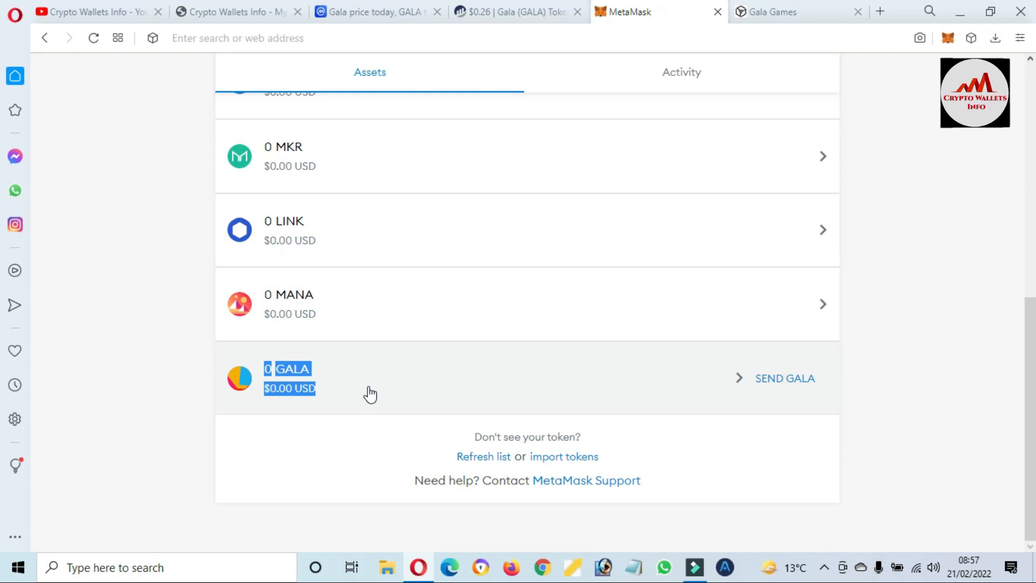
pyautogui.moveTo(340, 438)
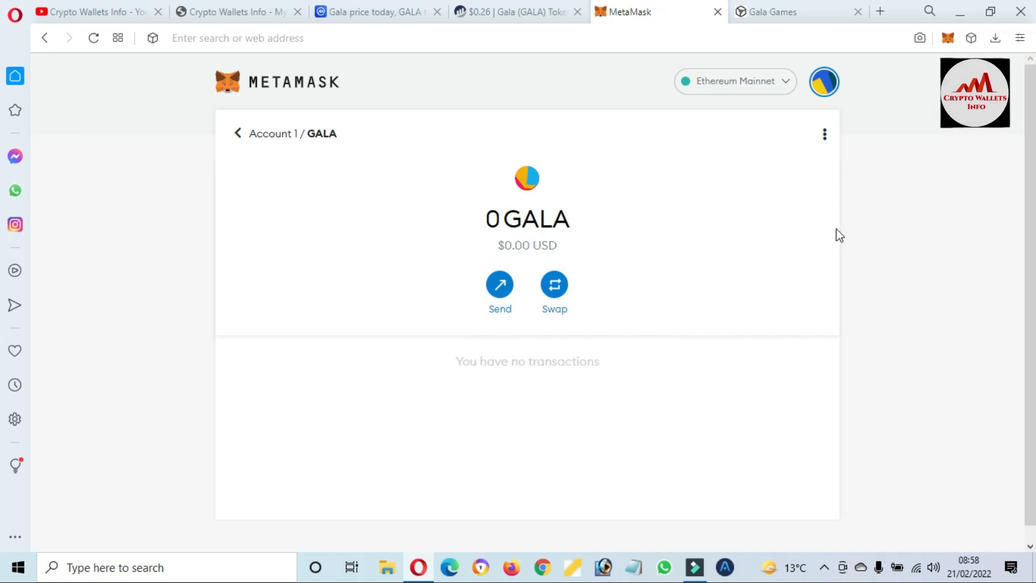
# Step: Open Account 1's details from the options menu and begin exporting its private key
pyautogui.click(824, 133)
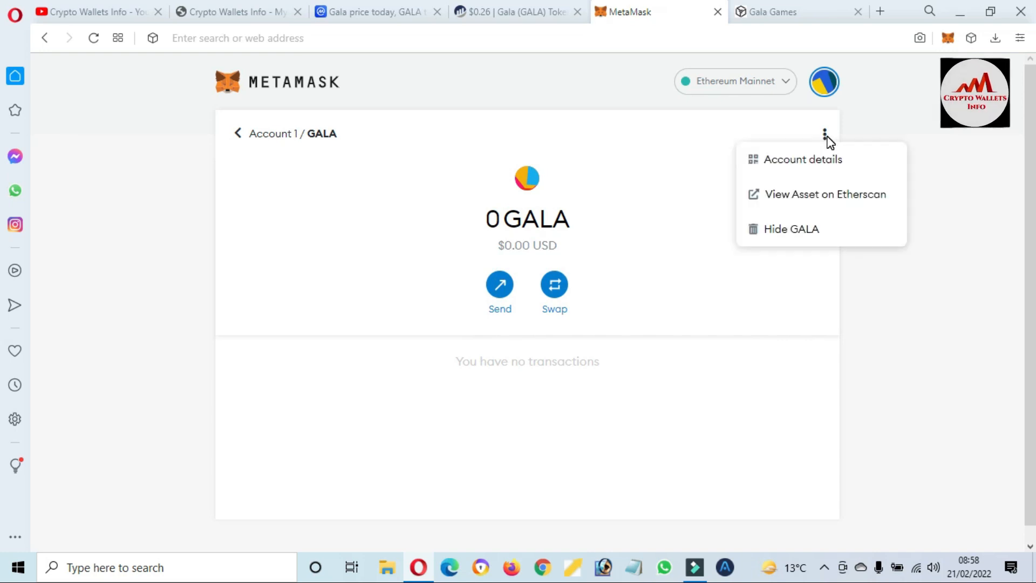
pyautogui.click(803, 160)
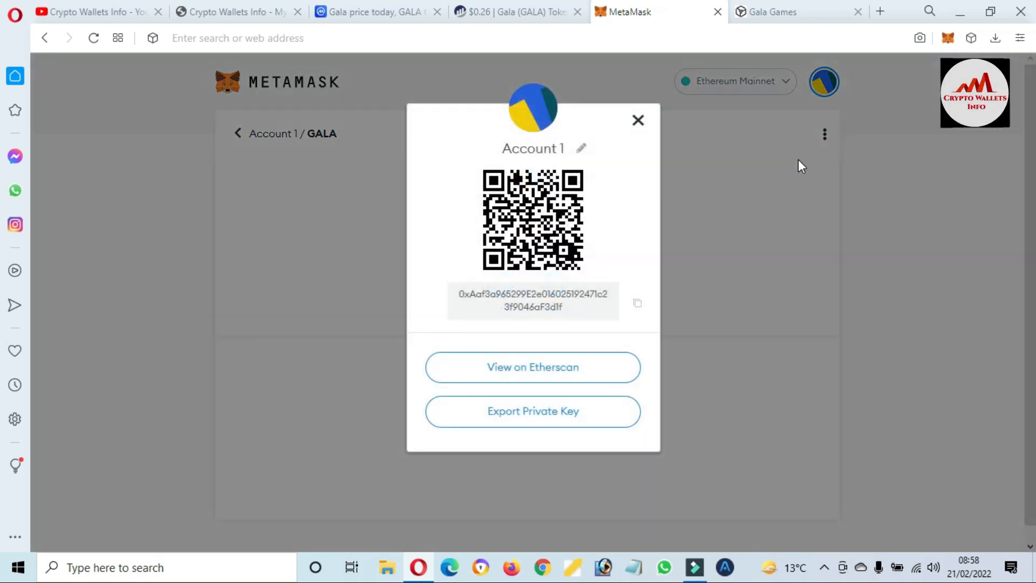
pyautogui.click(532, 300)
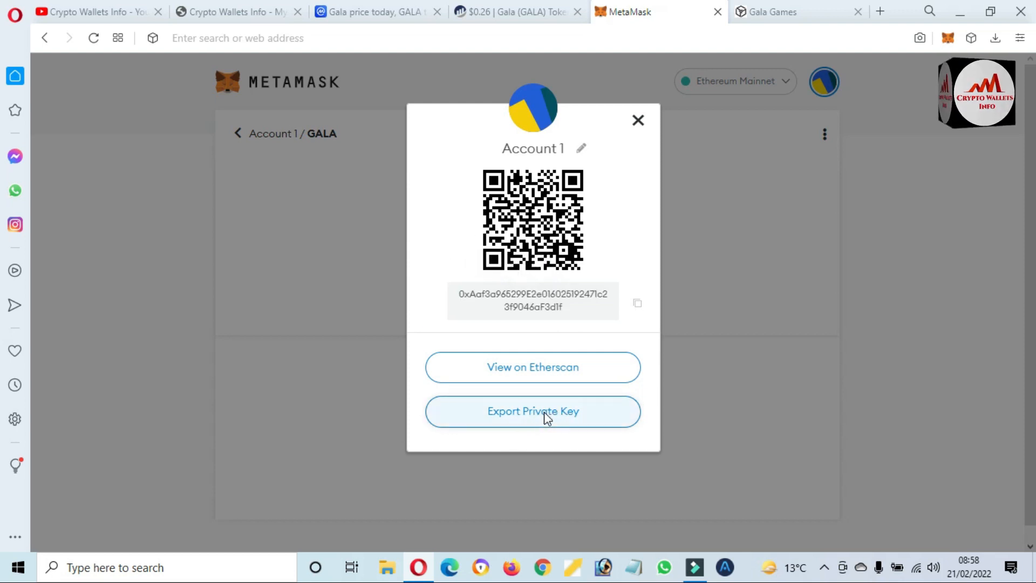
pyautogui.click(533, 411)
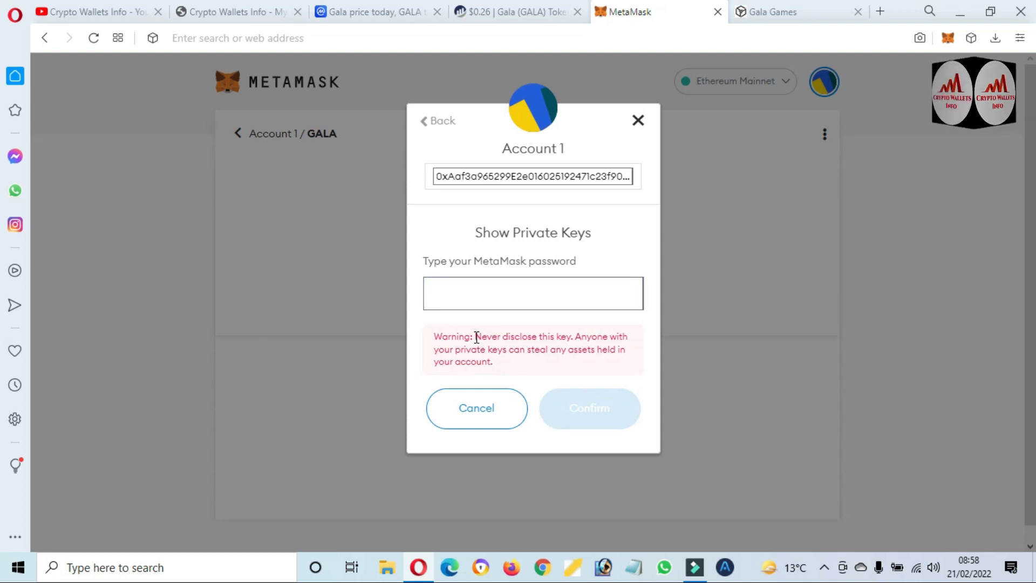
# Step: Enter the wallet password, confirm, and select the revealed private key
pyautogui.moveTo(474, 336); pyautogui.dragTo(492, 362)
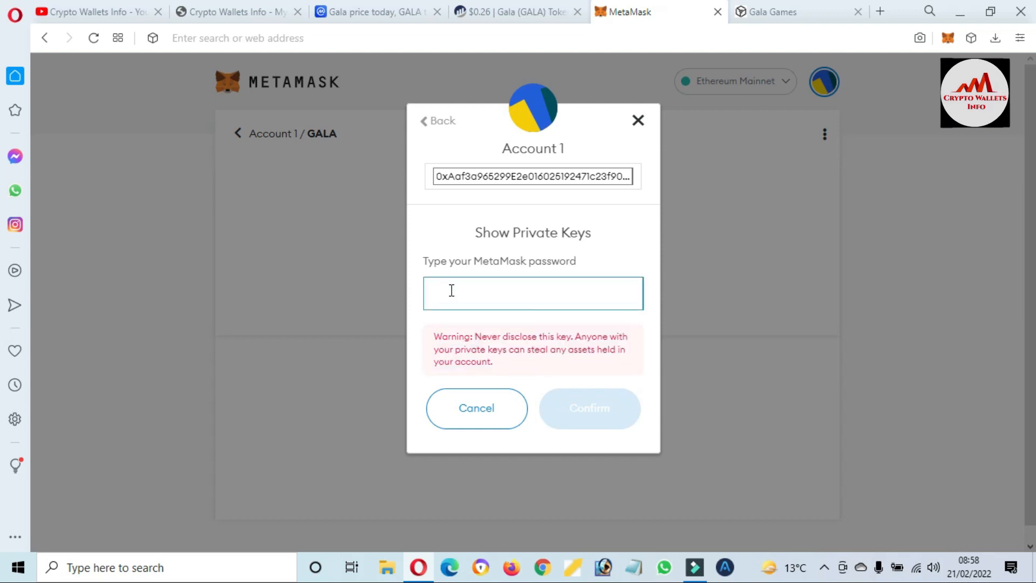
pyautogui.write('••••')
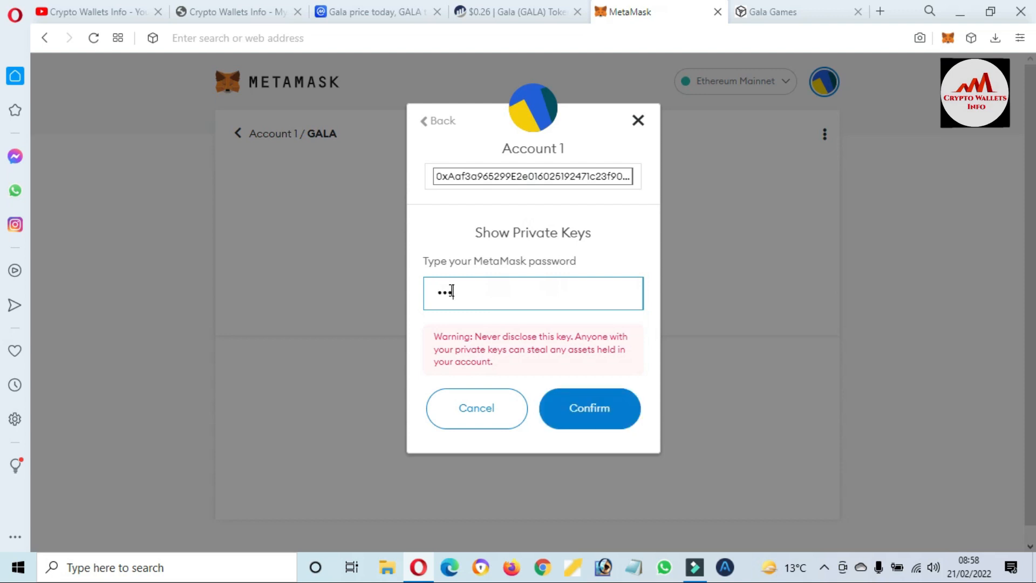
pyautogui.write('••')
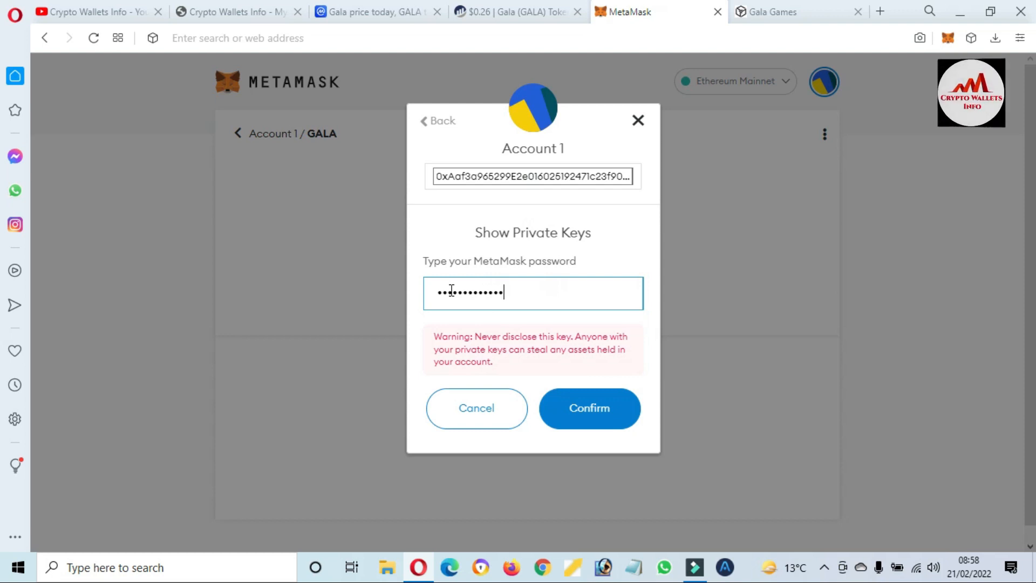
pyautogui.click(588, 408)
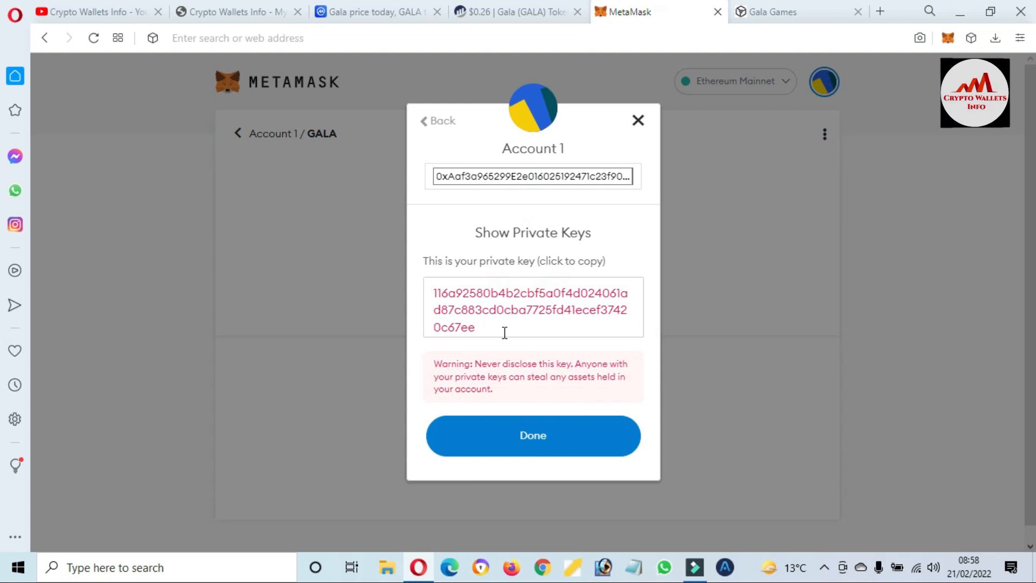
pyautogui.doubleClick(533, 310)
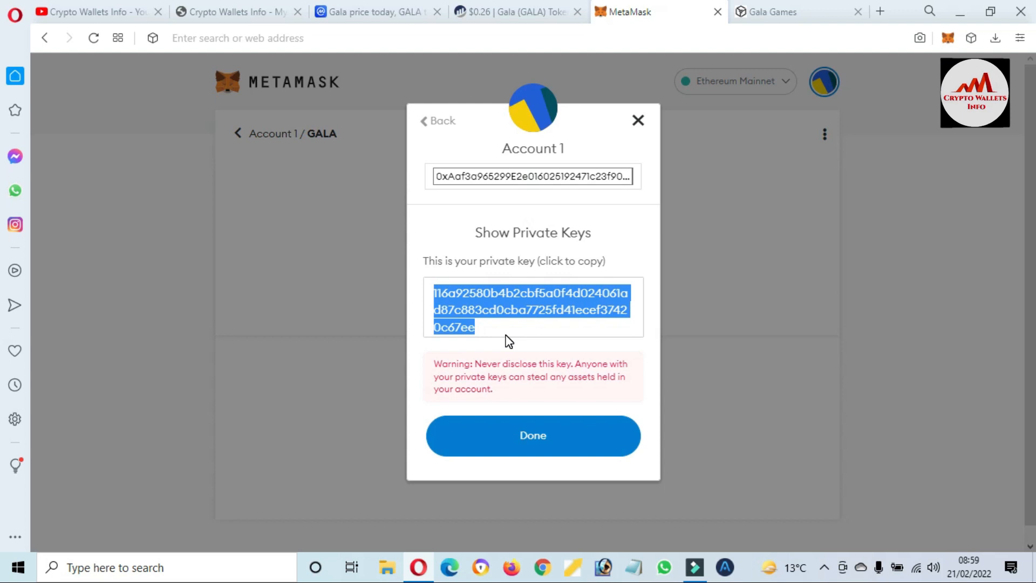
pyautogui.moveTo(577, 344)
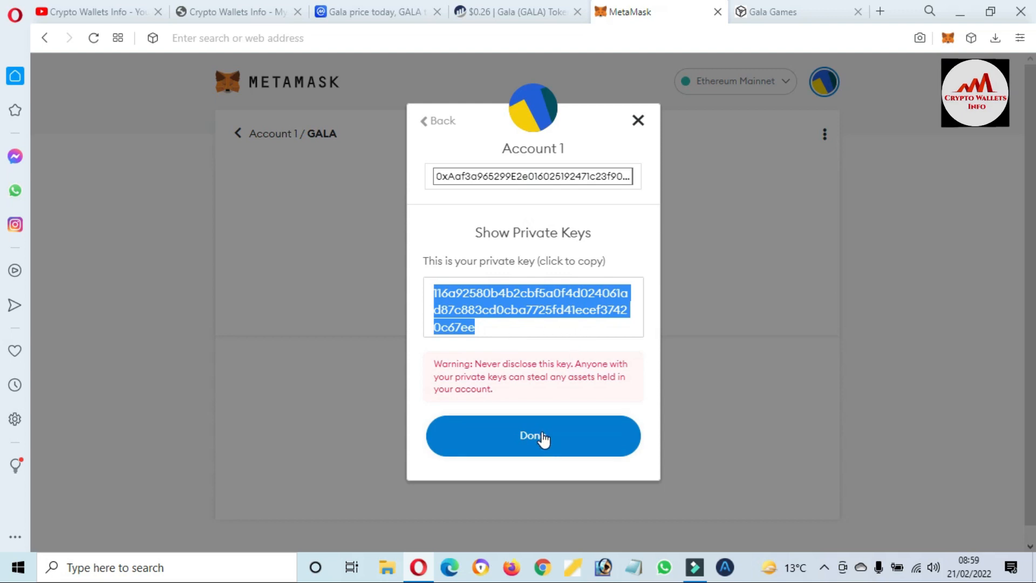
# Step: Close the private key view, revisit the Crypto Wallets Info YouTube channel, then its website
pyautogui.click(96, 12)
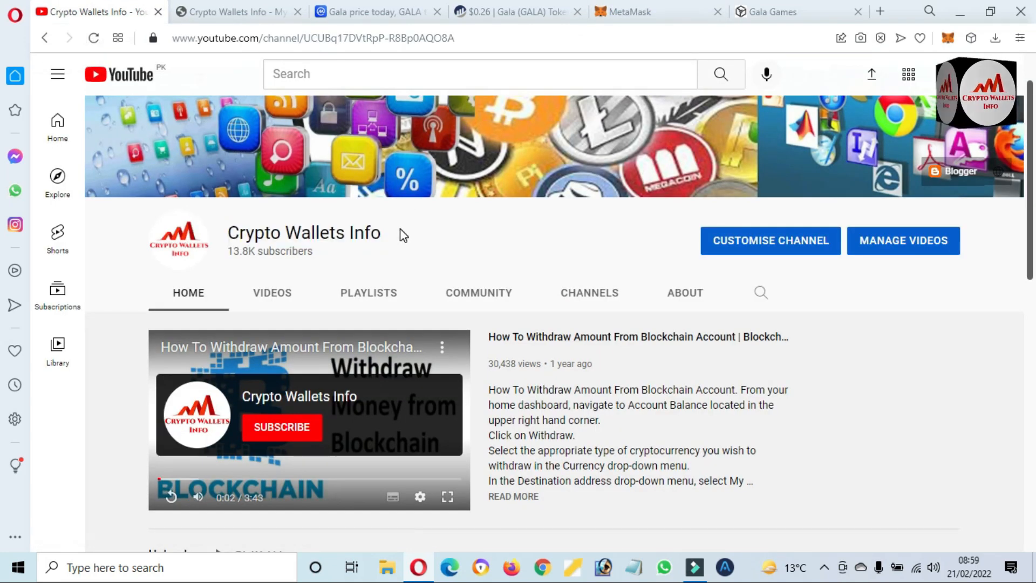
pyautogui.doubleClick(371, 233)
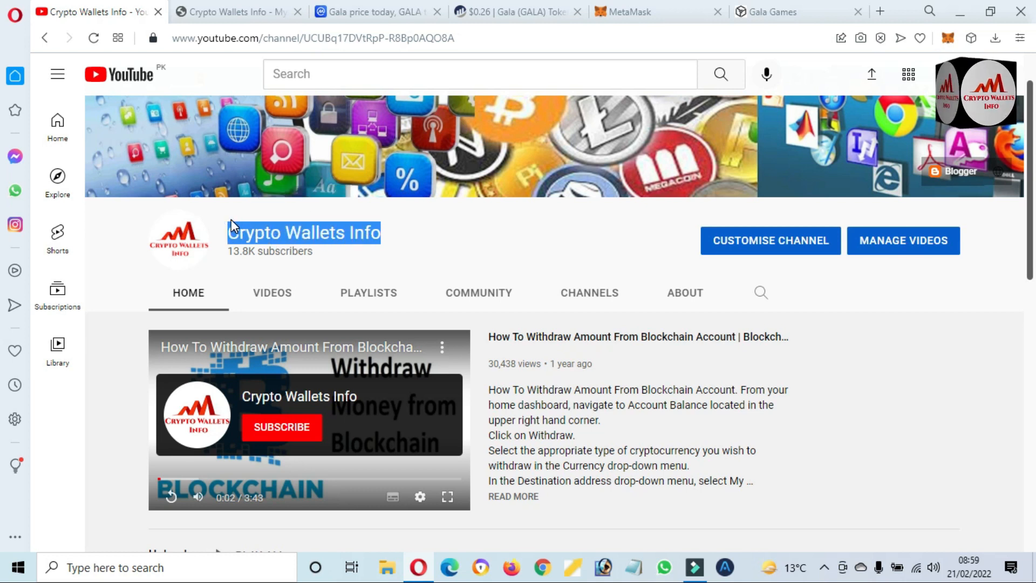
pyautogui.click(304, 233)
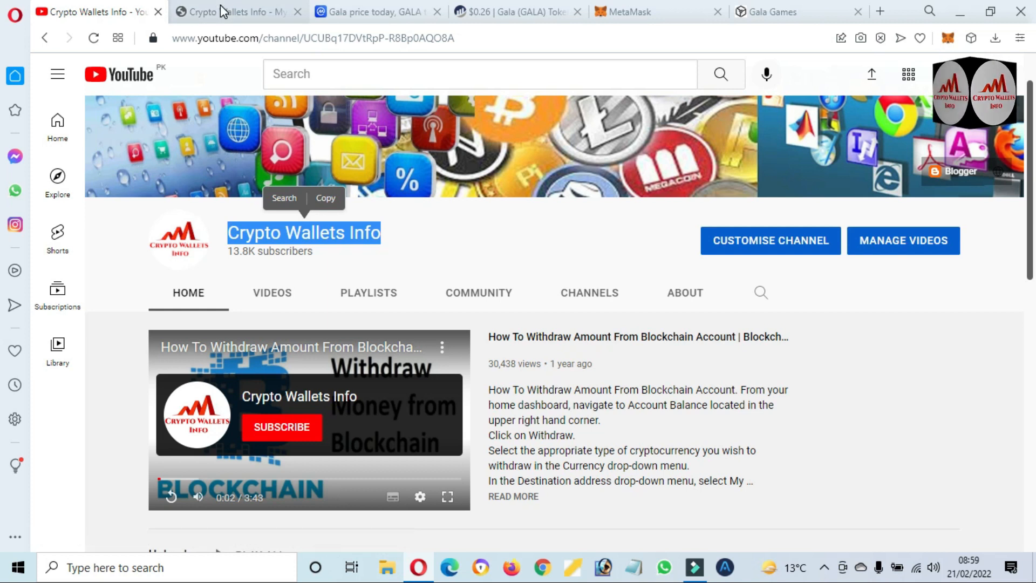
pyautogui.click(238, 12)
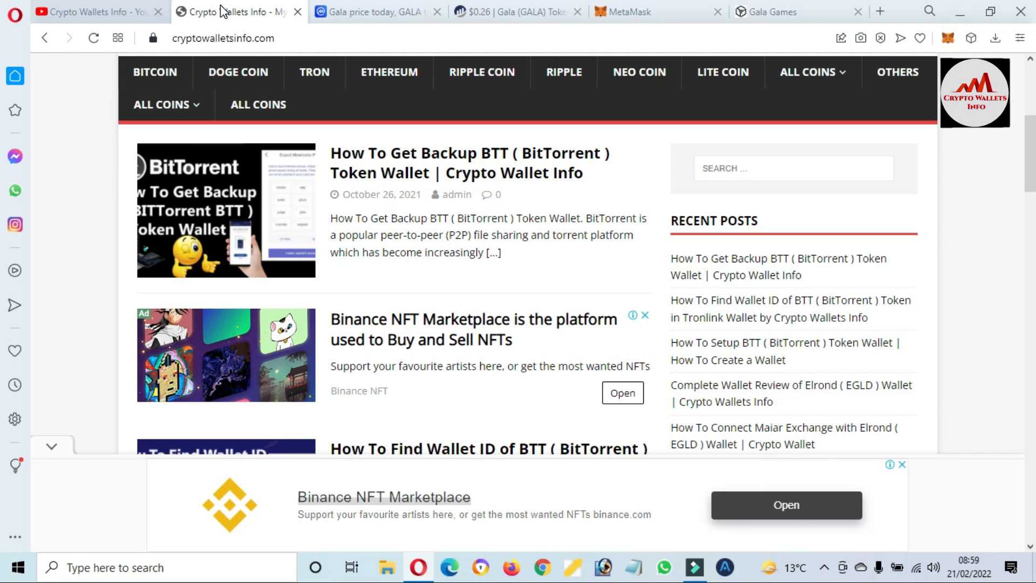
pyautogui.moveTo(238, 71)
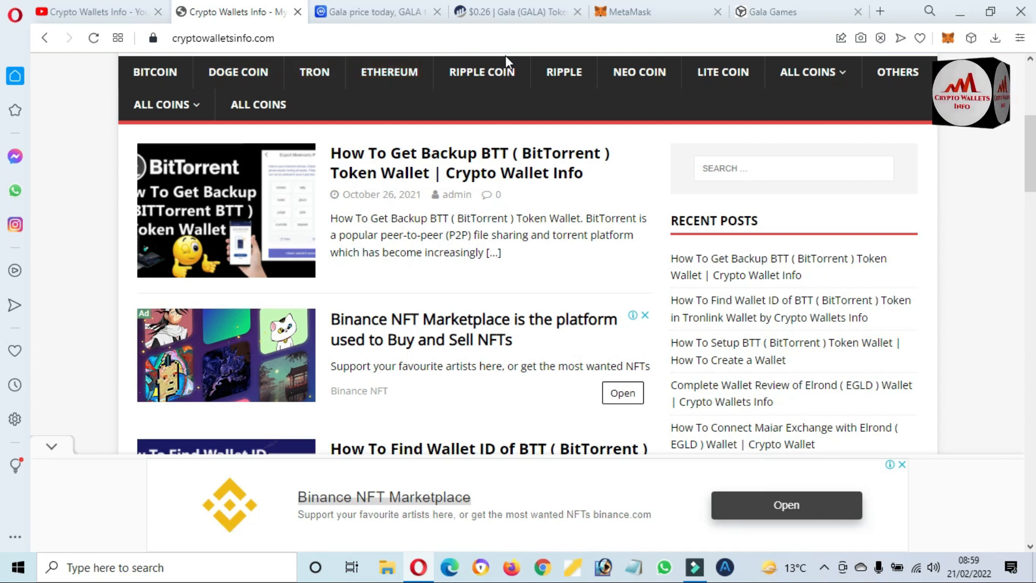
pyautogui.moveTo(638, 72)
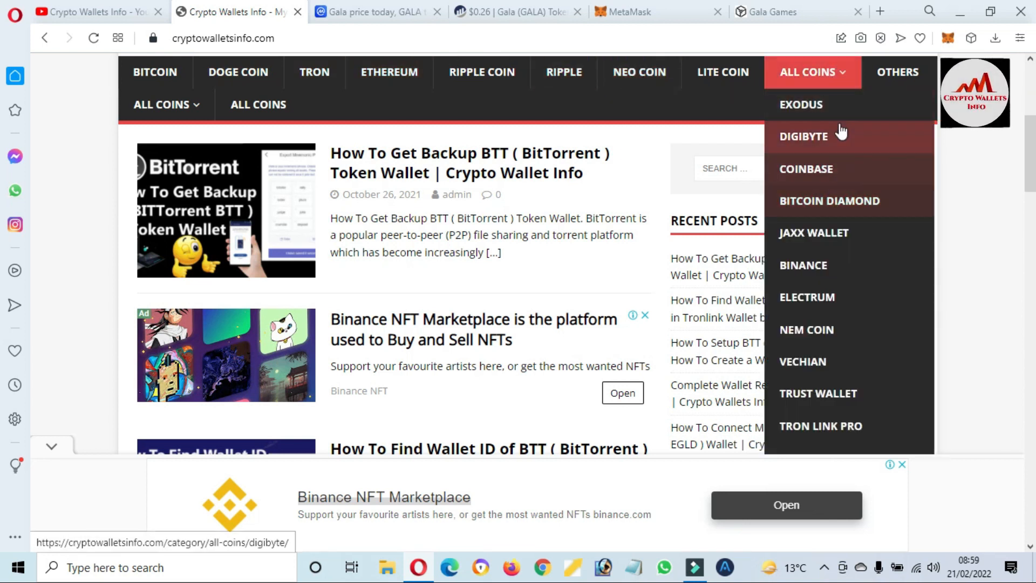
pyautogui.moveTo(835, 201)
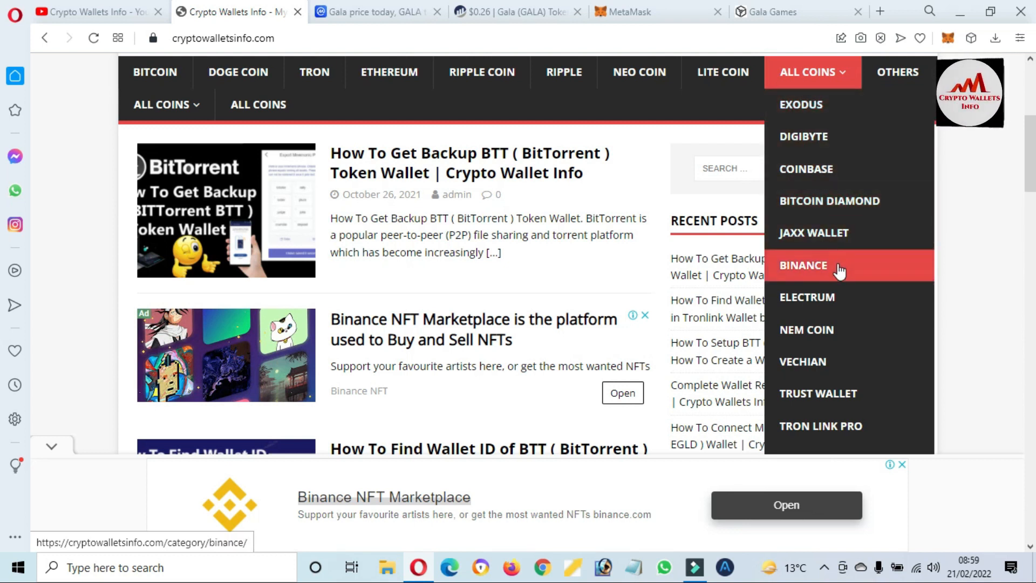
pyautogui.moveTo(849, 362)
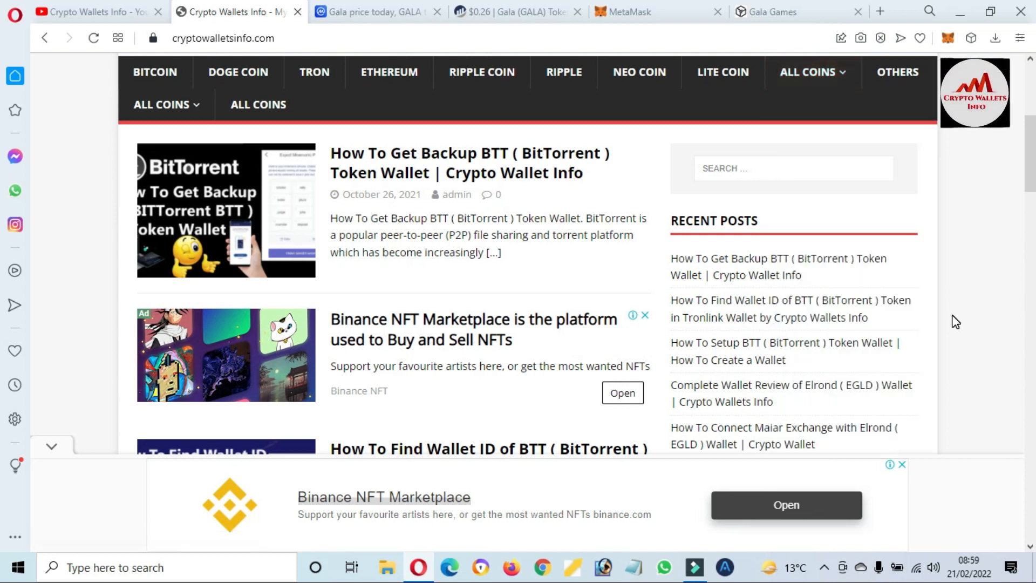
pyautogui.moveTo(981, 323)
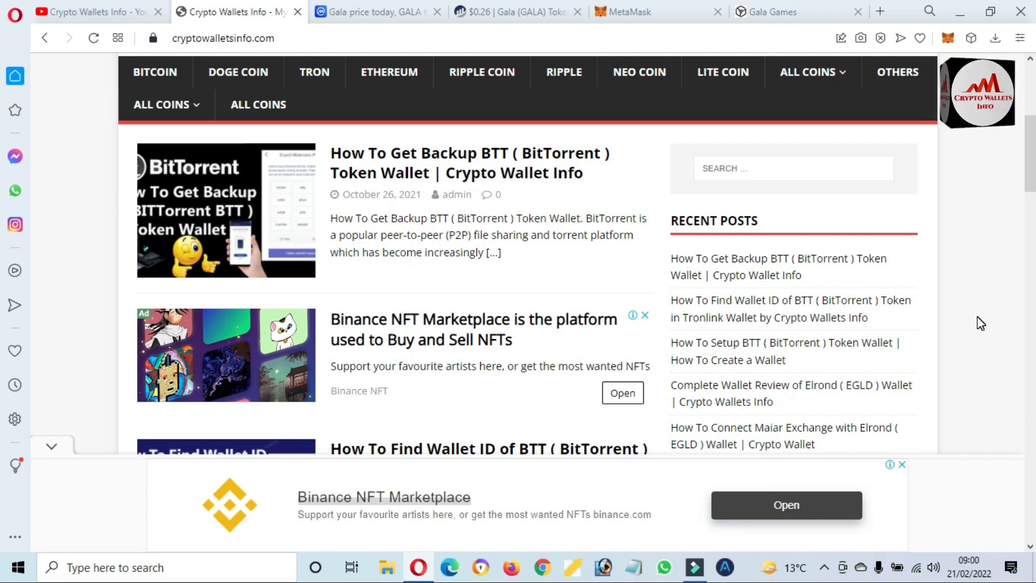
# Step: Reveal the hidden notification-area icons on the taskbar
pyautogui.click(827, 567)
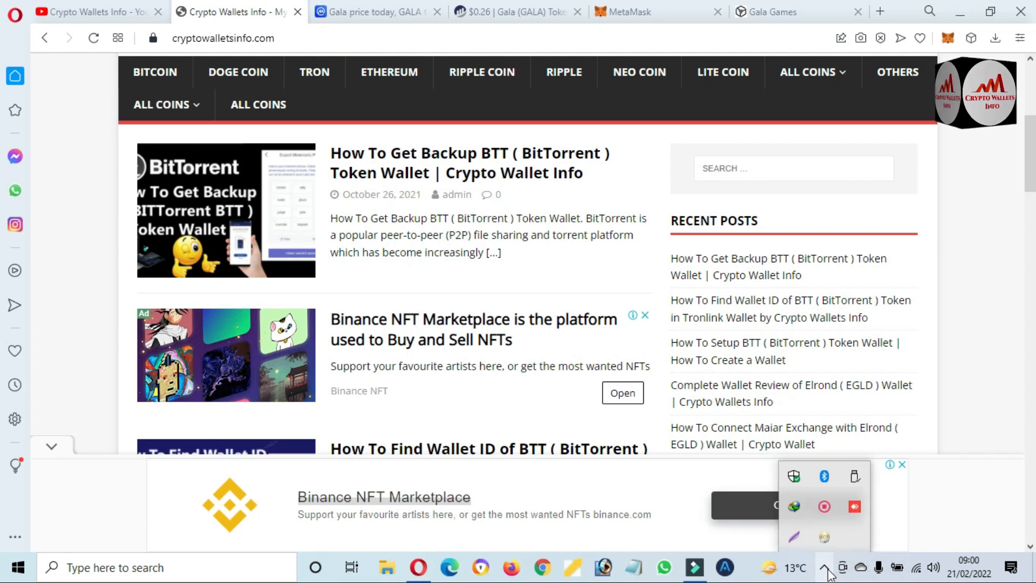